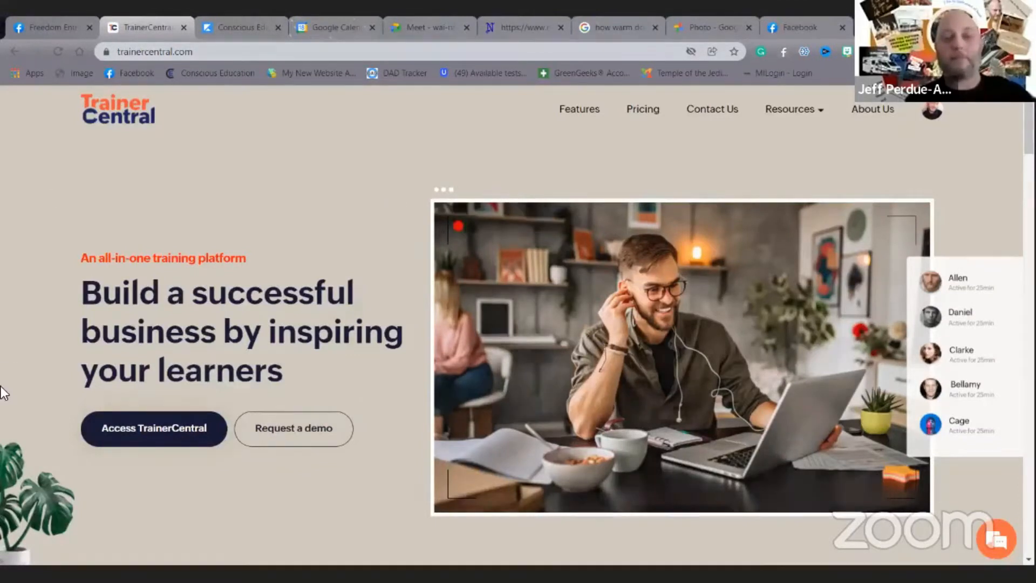
# Step: Access the TrainerCentral account and enter the Freedom Systems Academy from My academies
pyautogui.click(153, 428)
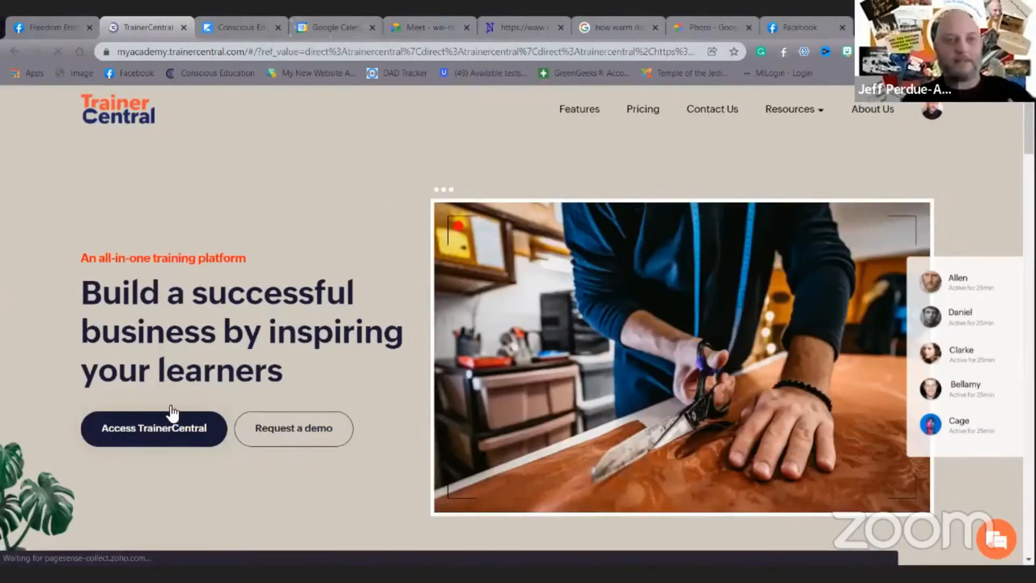
pyautogui.click(154, 427)
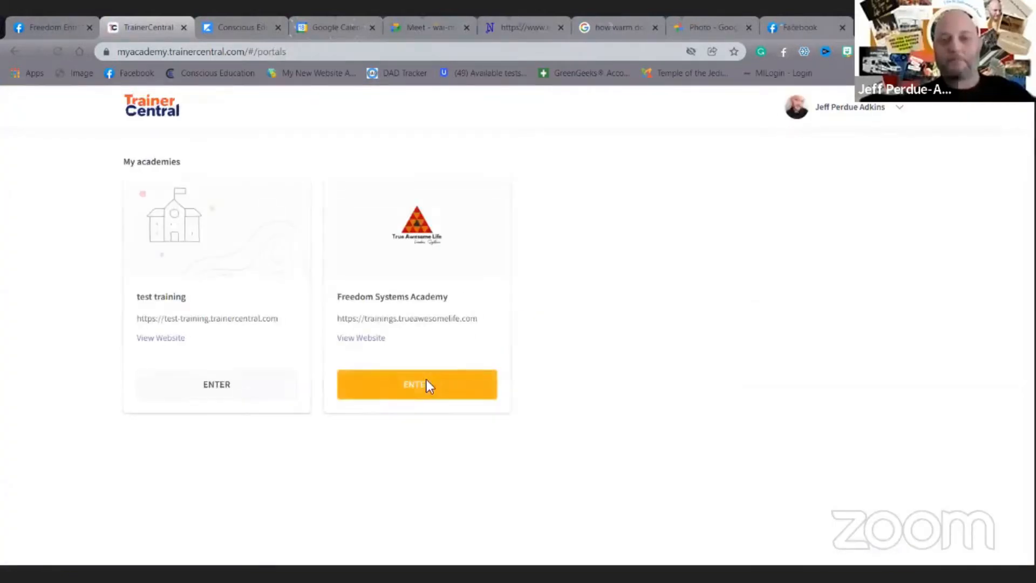
pyautogui.click(416, 384)
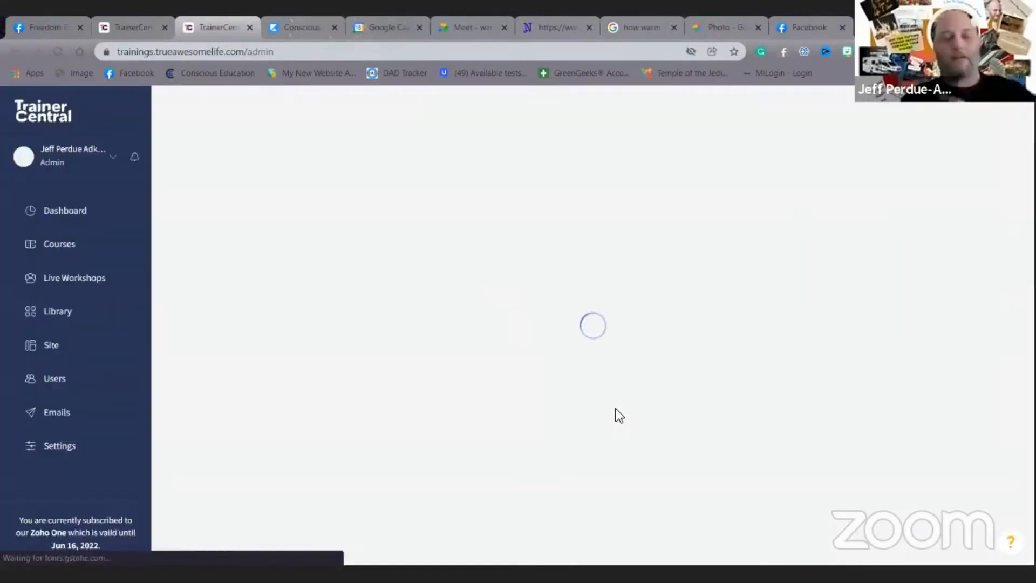
# Step: Show the Courses list with Inspired Action Challenge, Freedom Systems Academy and The Free Courses
pyautogui.click(59, 244)
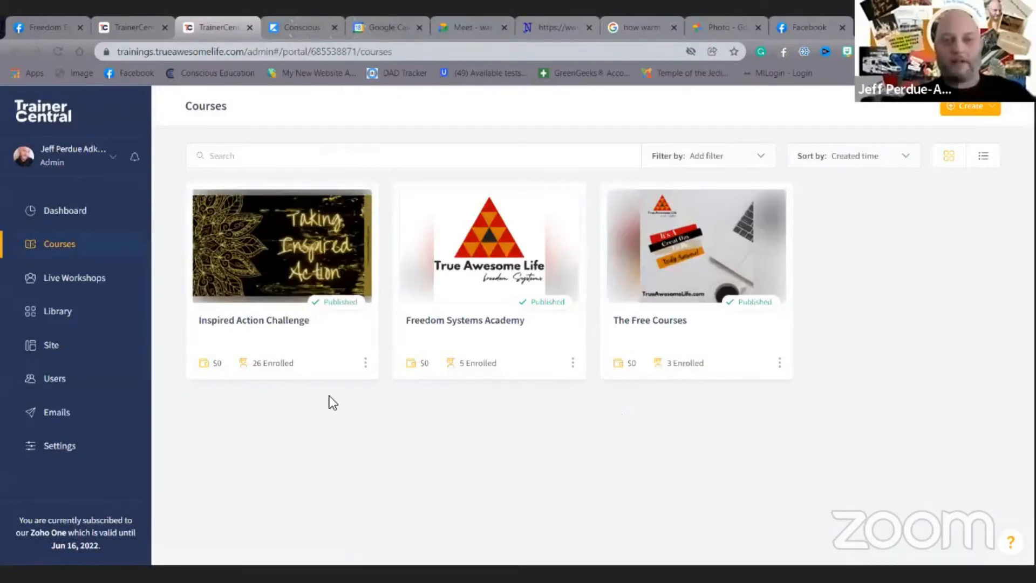
pyautogui.moveTo(261, 277)
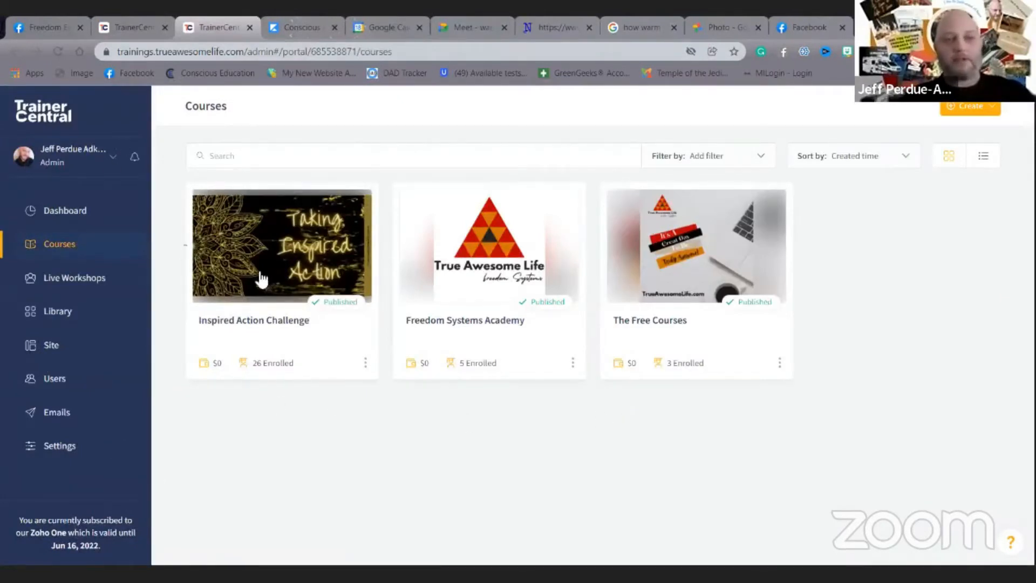
pyautogui.moveTo(765, 303)
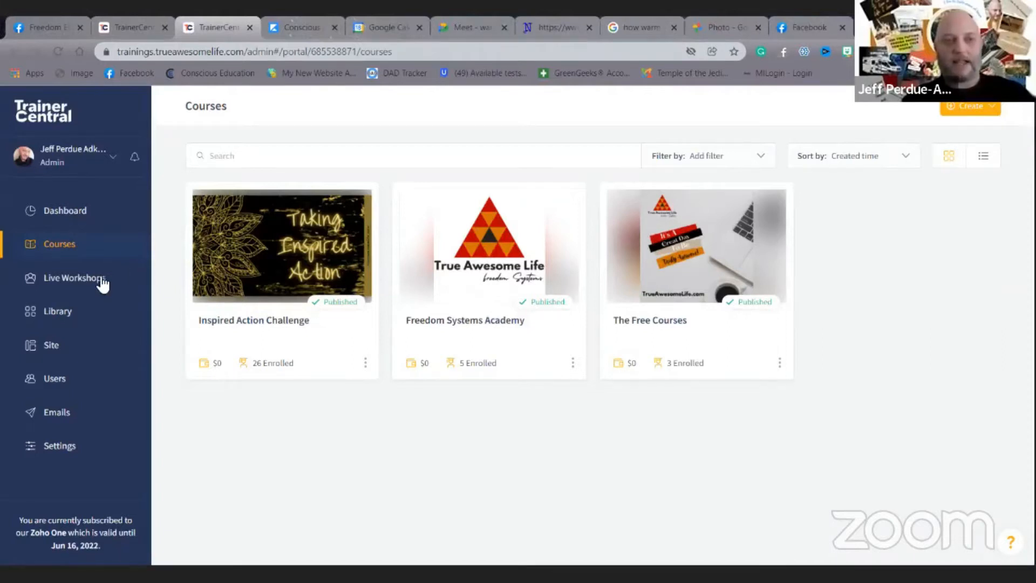
# Step: Show Live Workshops past sessions such as White Stone Ceremony and Facebook Groups
pyautogui.click(73, 277)
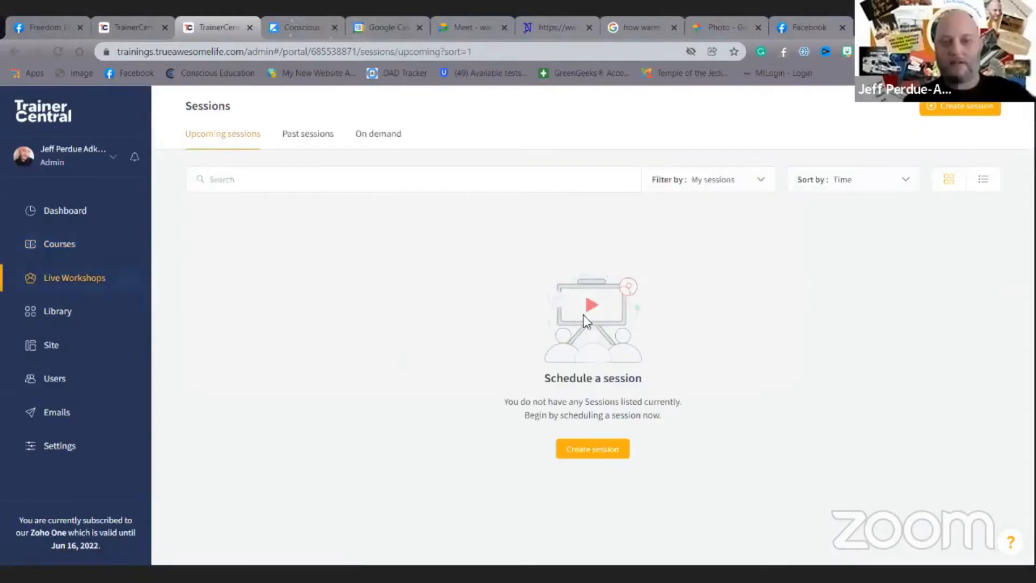
pyautogui.click(307, 133)
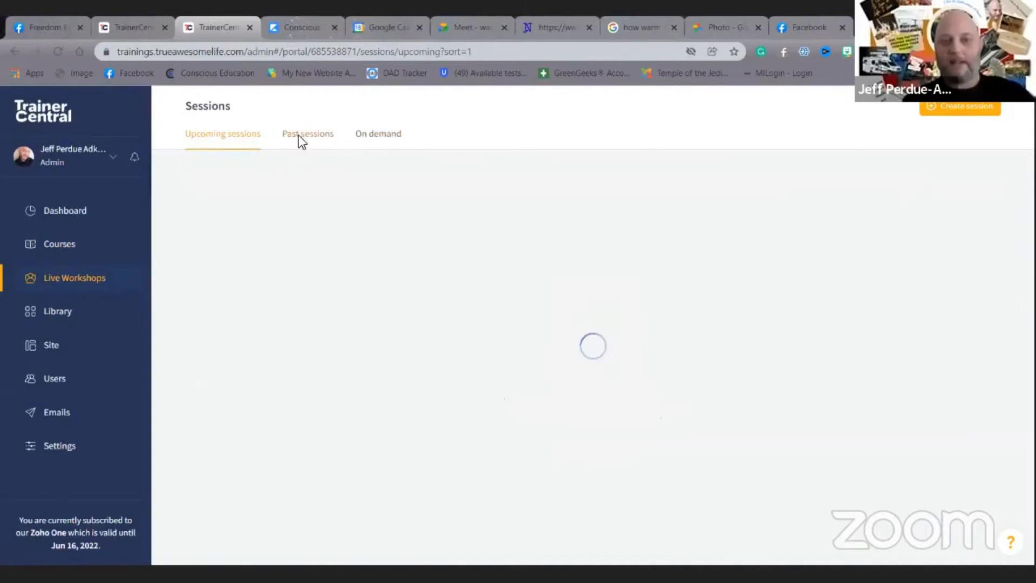
pyautogui.click(307, 133)
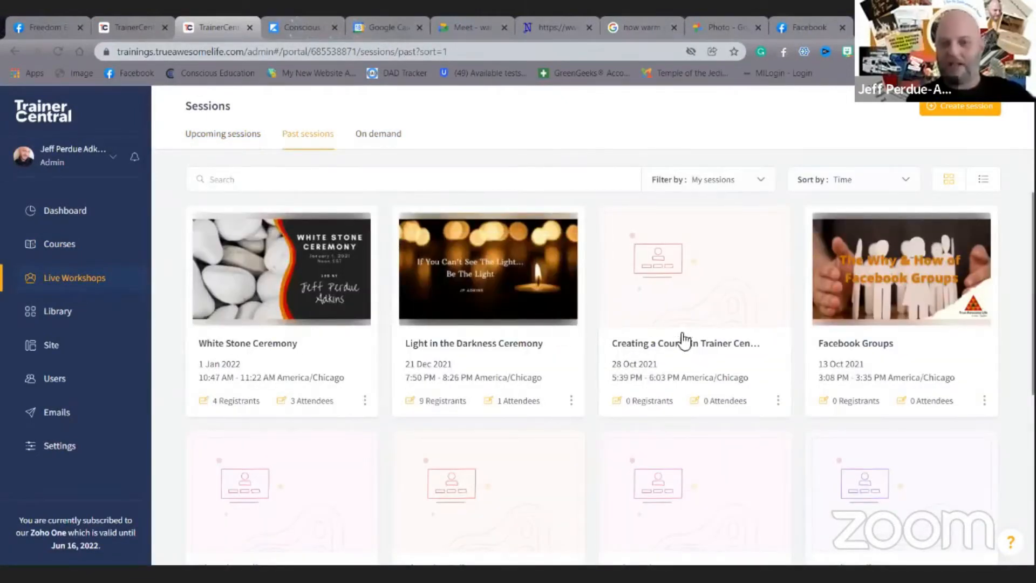
pyautogui.moveTo(150, 242)
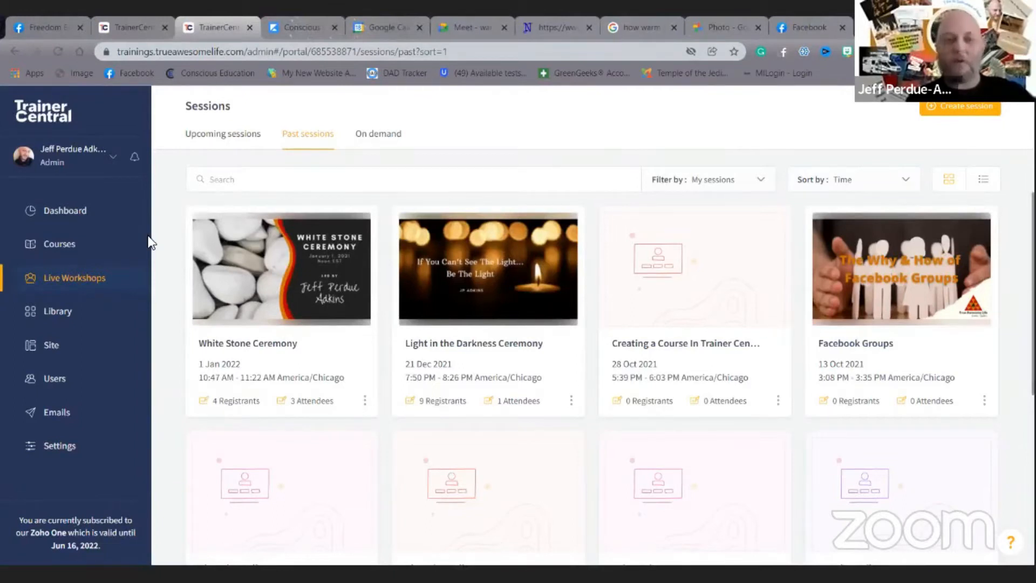
pyautogui.moveTo(58, 244)
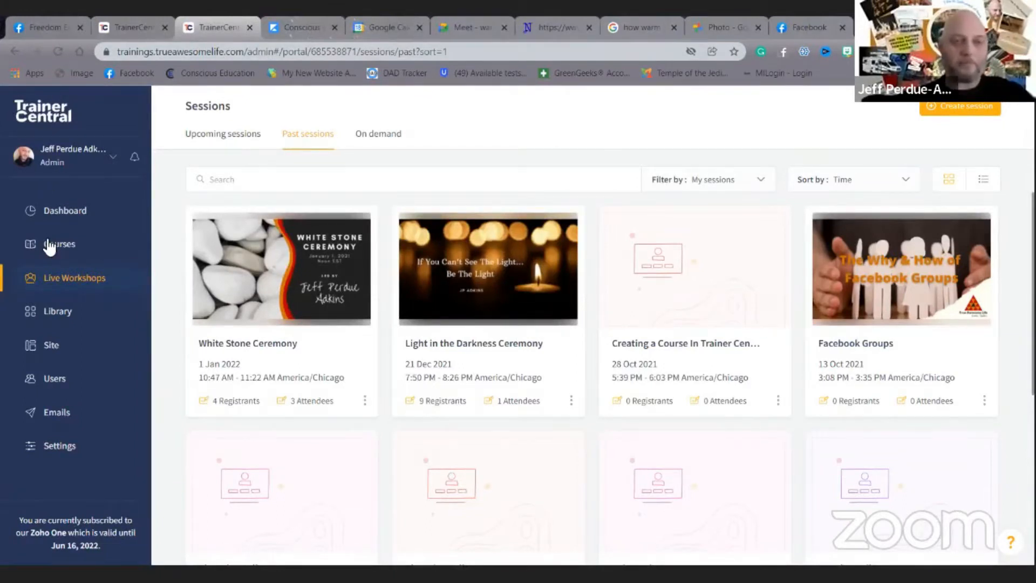
# Step: From Courses, open the Freedom Systems Academy course and its Curriculum
pyautogui.click(59, 243)
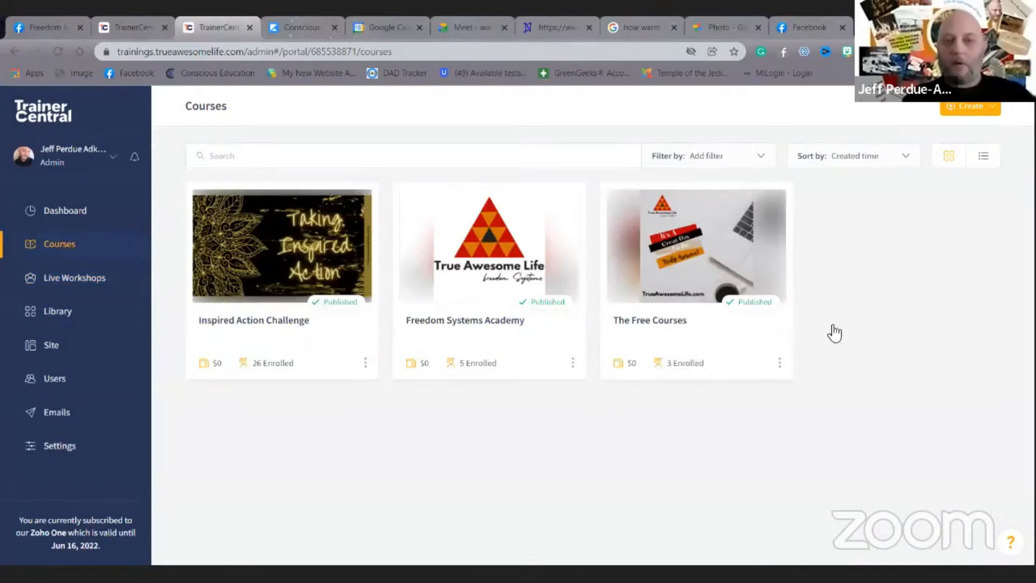
pyautogui.moveTo(571, 258)
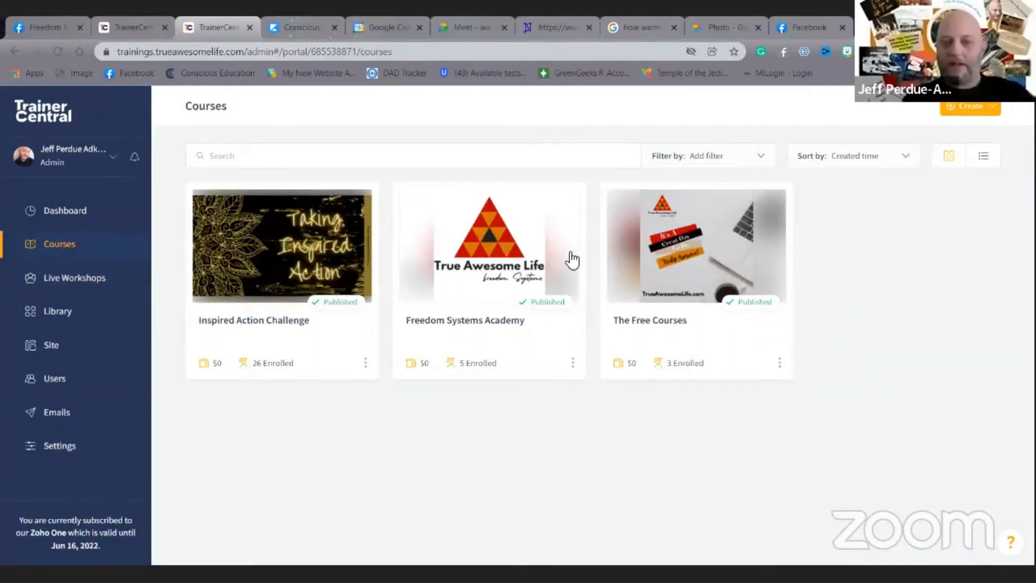
pyautogui.click(488, 245)
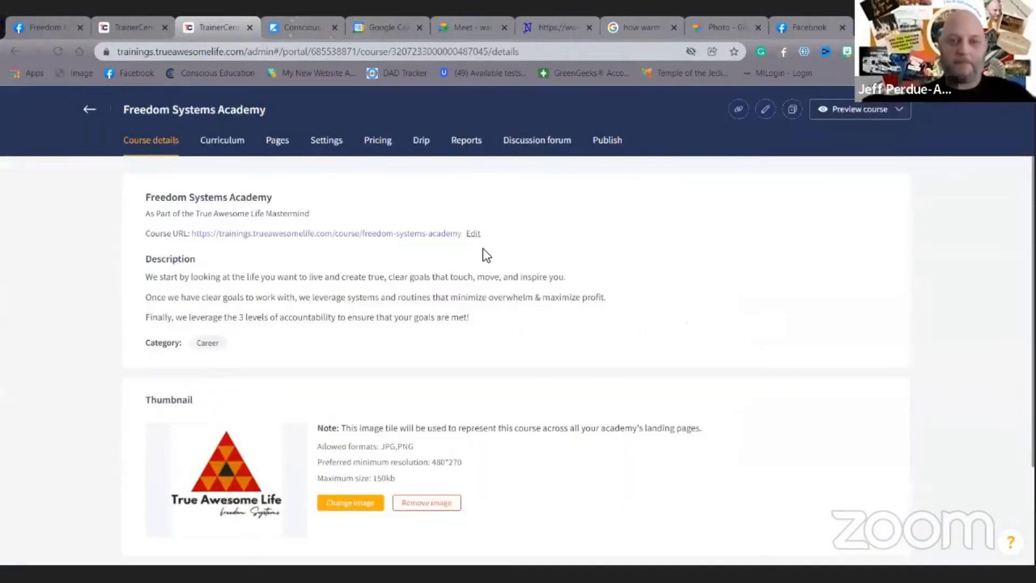
pyautogui.click(221, 139)
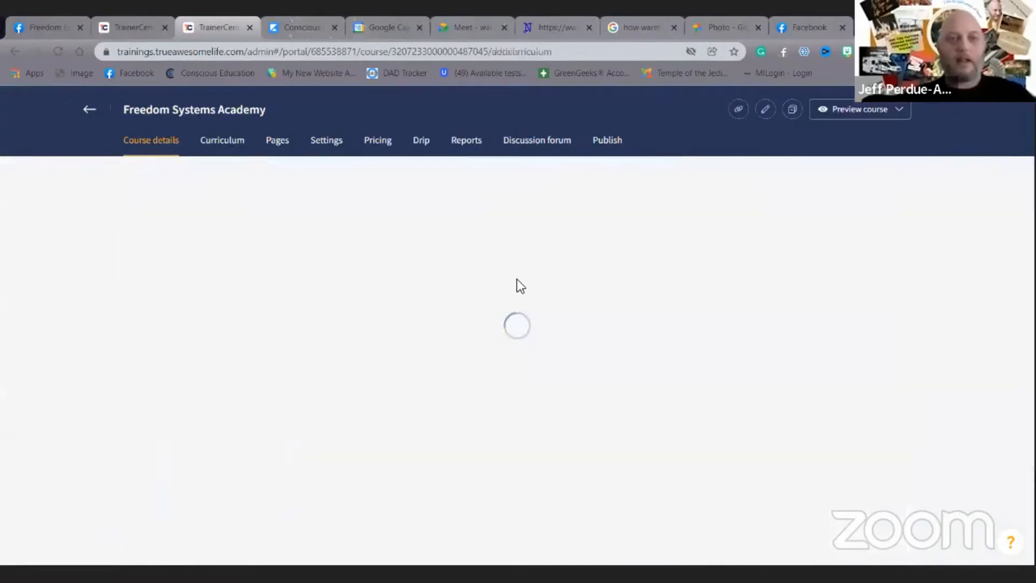
pyautogui.click(221, 139)
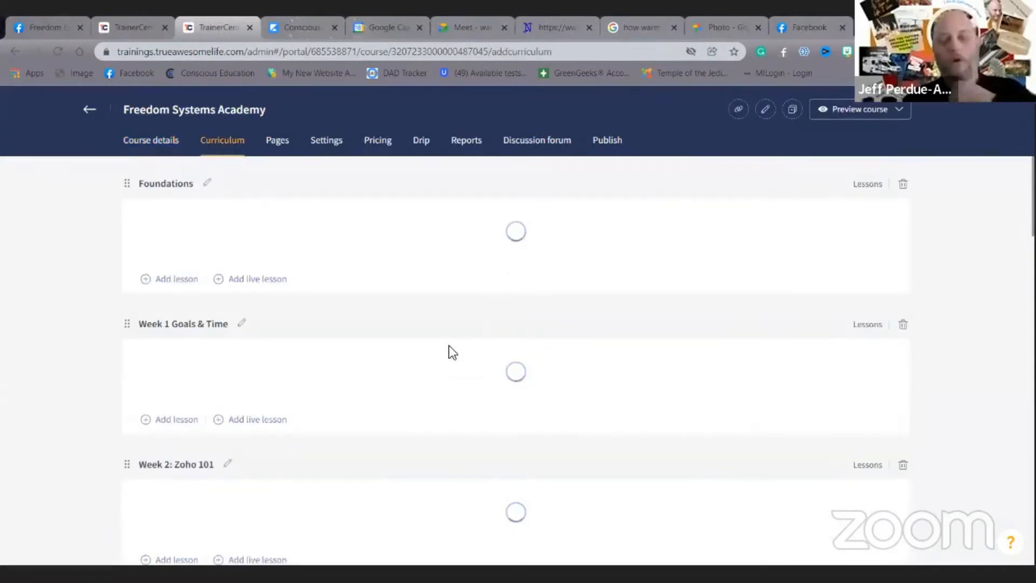
pyautogui.moveTo(306, 226)
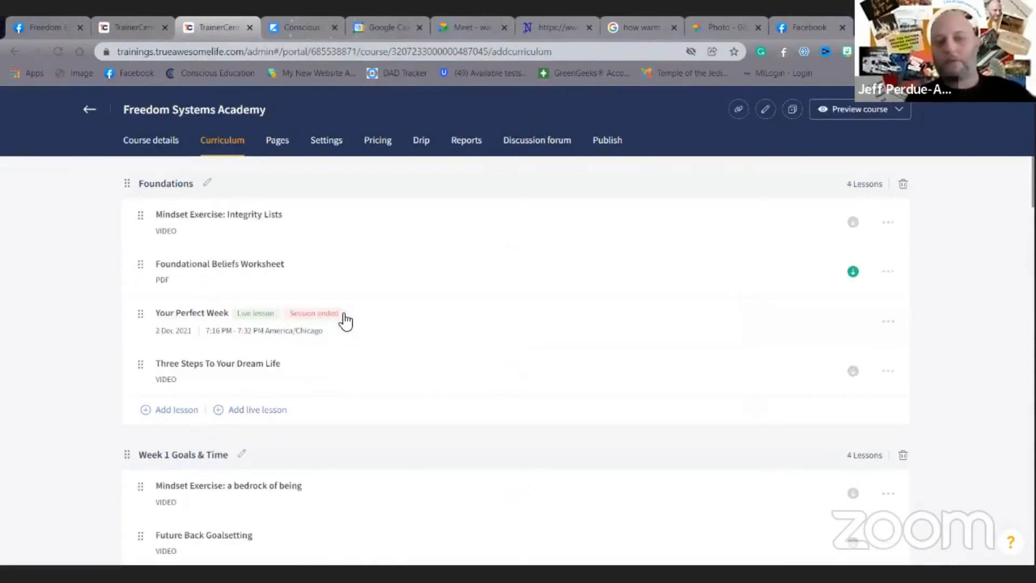
pyautogui.moveTo(191, 392)
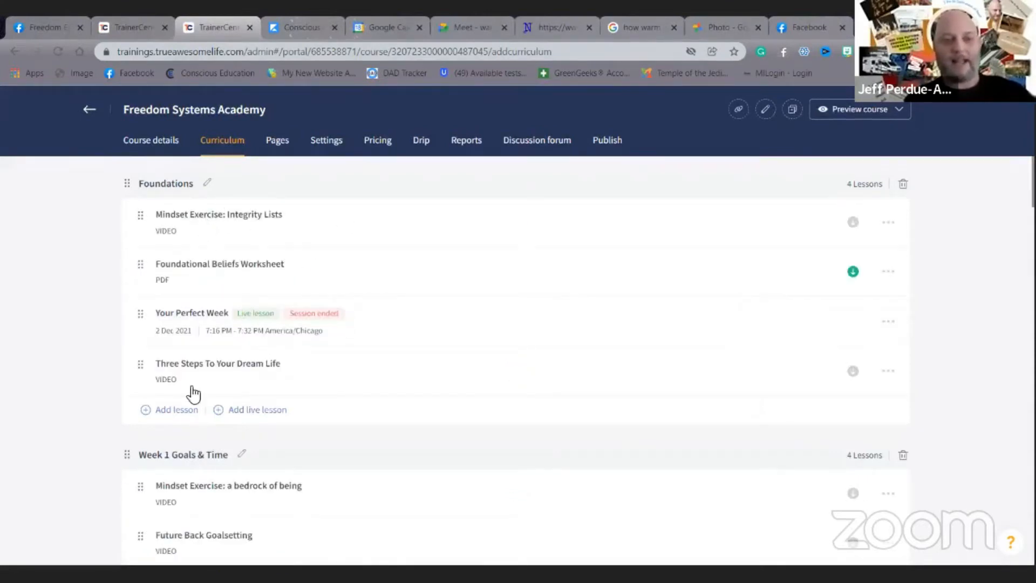
pyautogui.moveTo(282, 418)
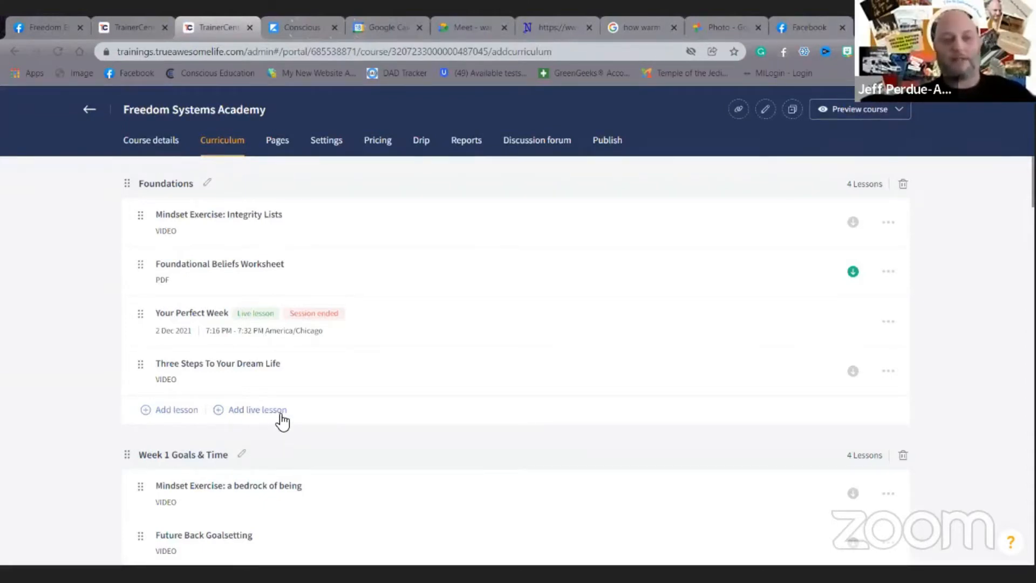
pyautogui.moveTo(268, 333)
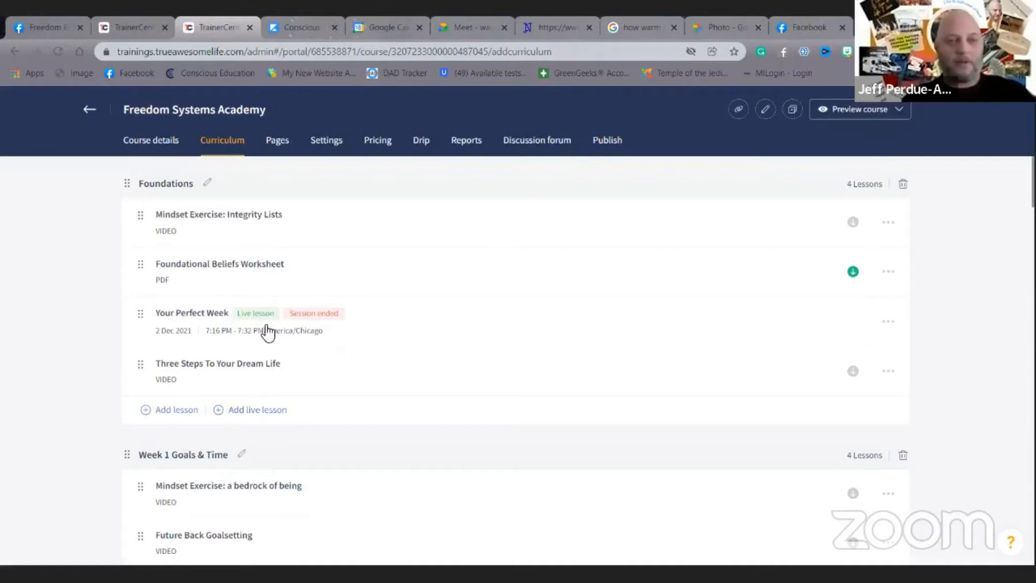
pyautogui.moveTo(321, 321)
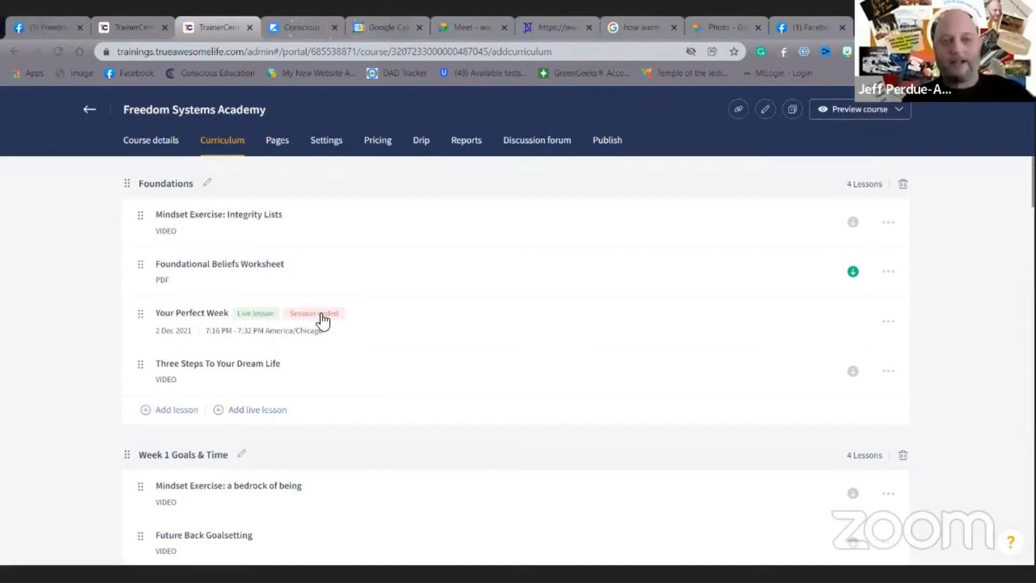
pyautogui.scroll(-3)
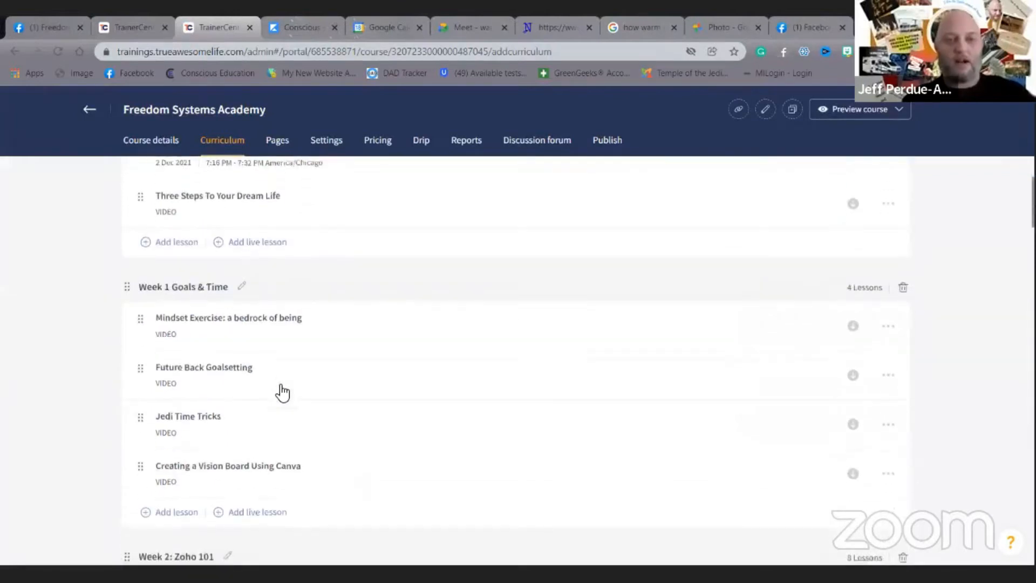
pyautogui.scroll(-3)
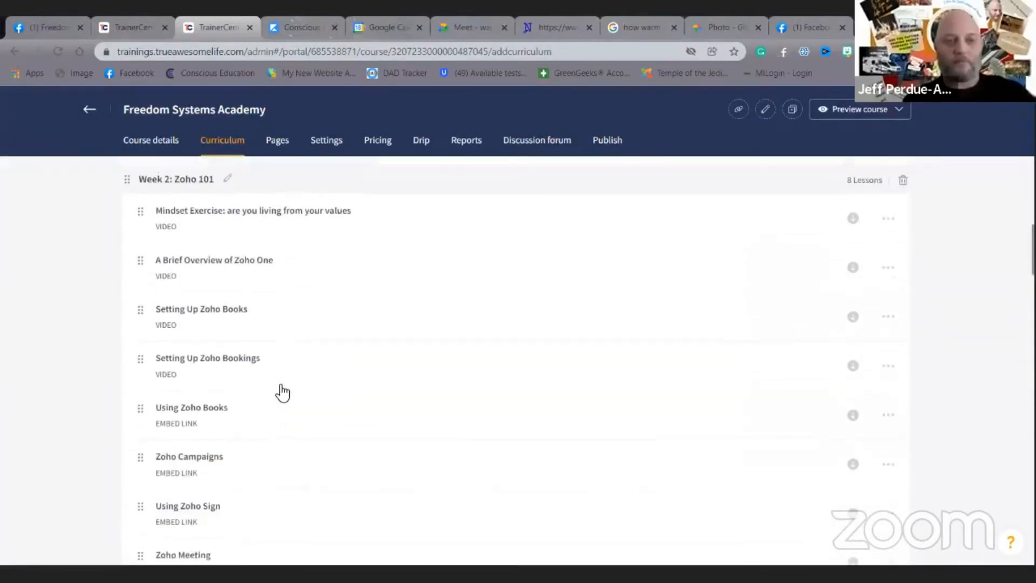
pyautogui.scroll(-3)
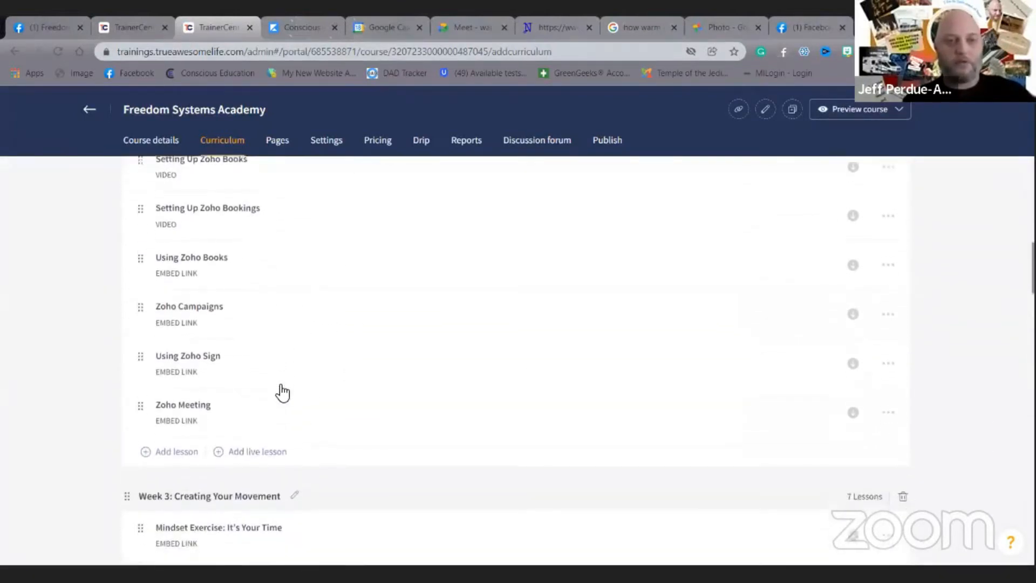
pyautogui.scroll(-3)
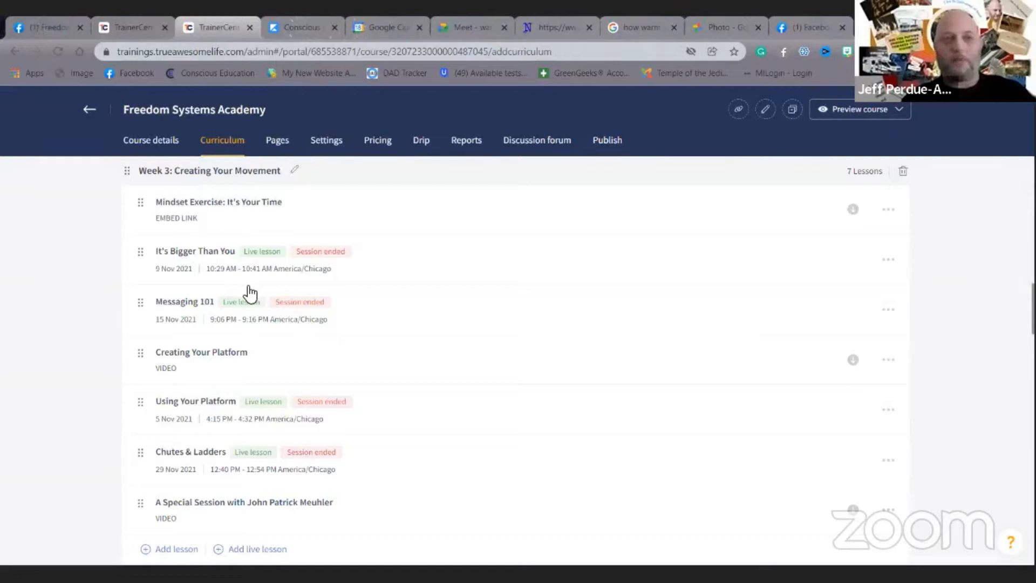
pyautogui.scroll(-3)
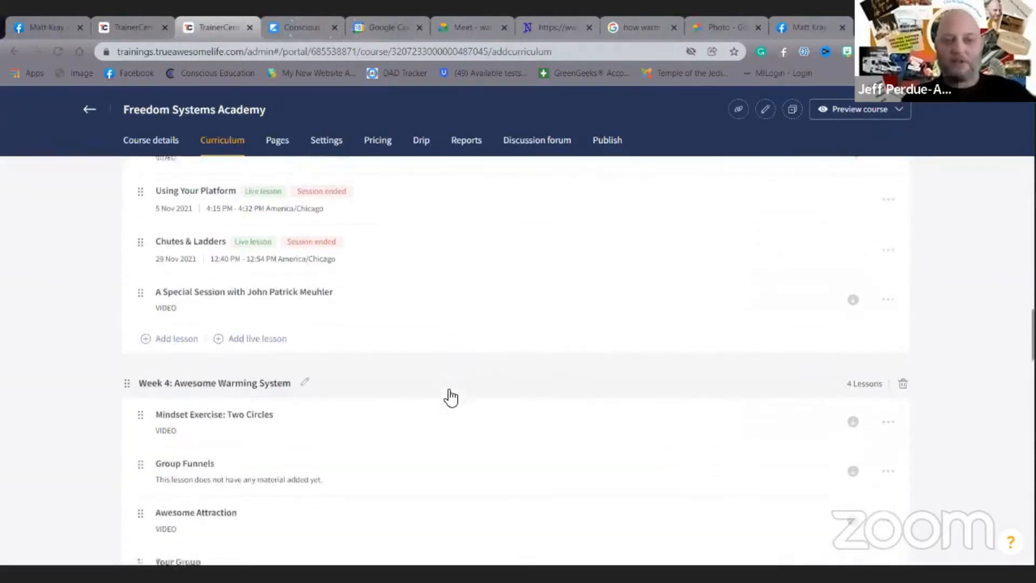
pyautogui.scroll(-3)
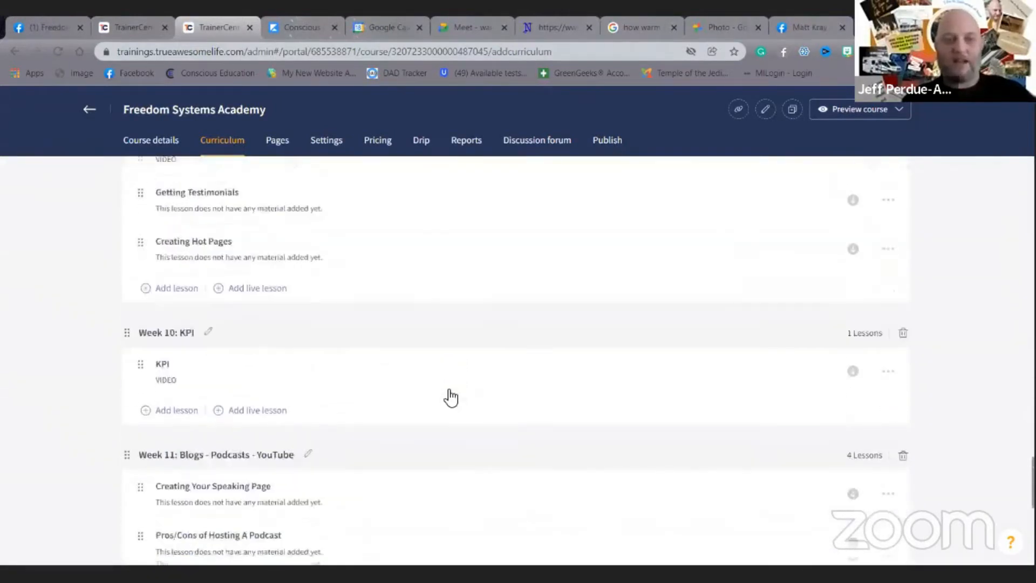
pyautogui.scroll(-3)
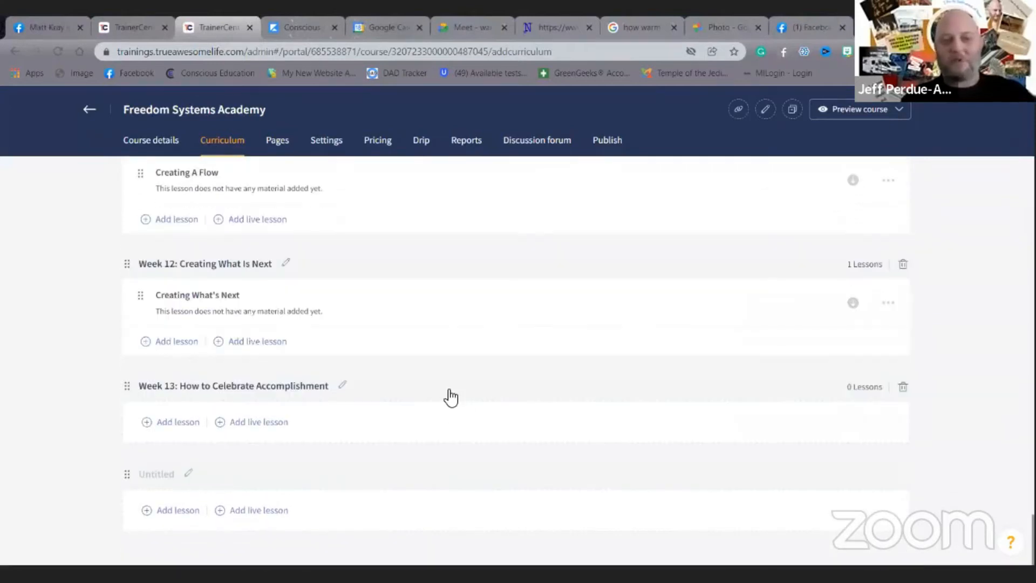
pyautogui.scroll(3)
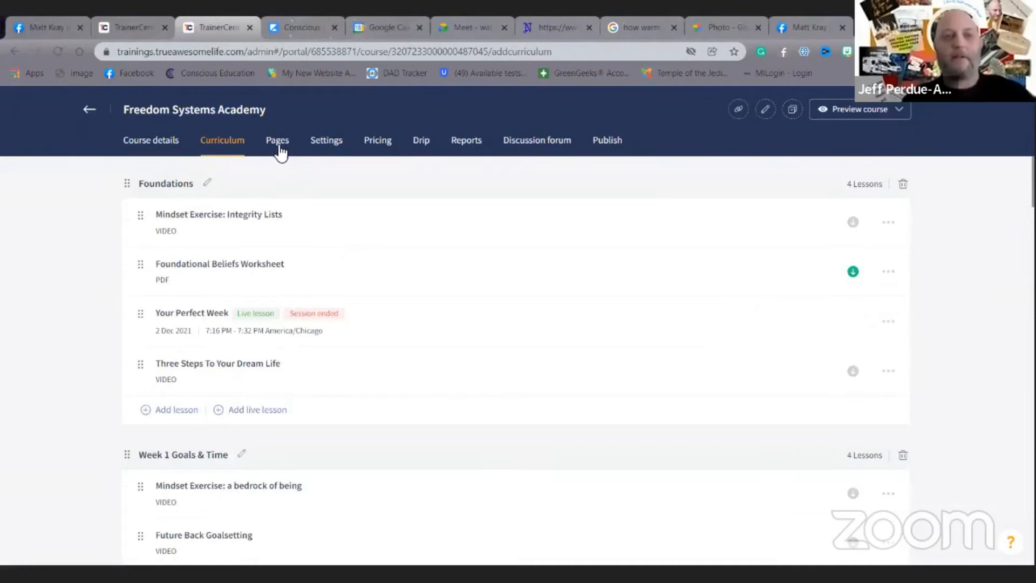
# Step: View the course's Pages overview and access the live public course site
pyautogui.click(277, 139)
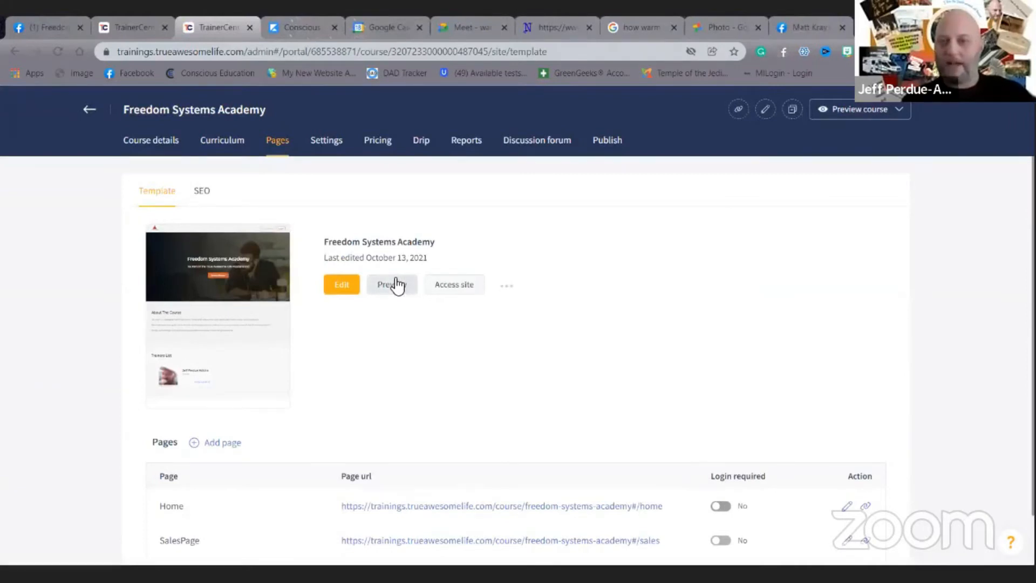
pyautogui.moveTo(446, 285)
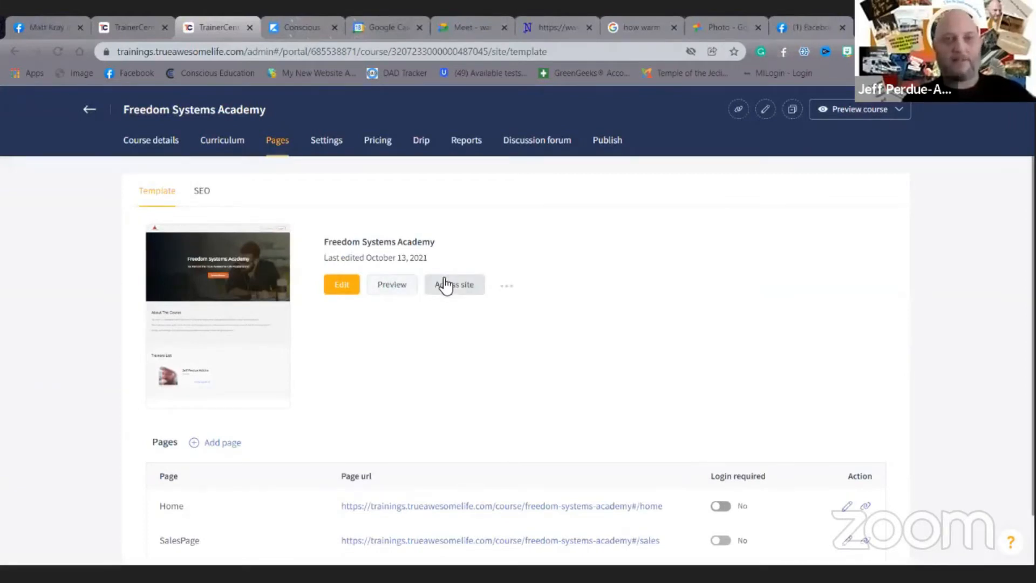
pyautogui.click(454, 285)
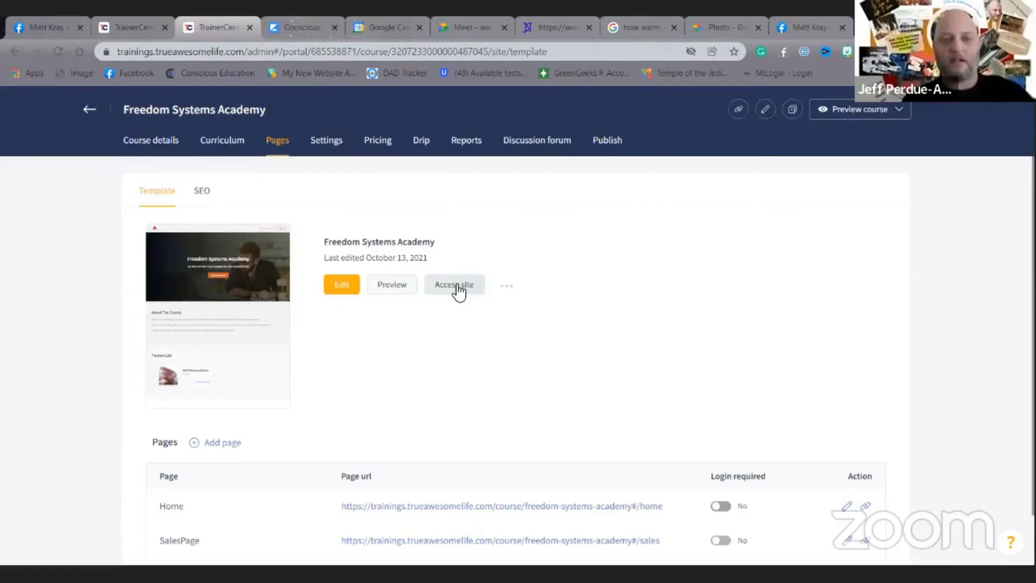
pyautogui.click(453, 284)
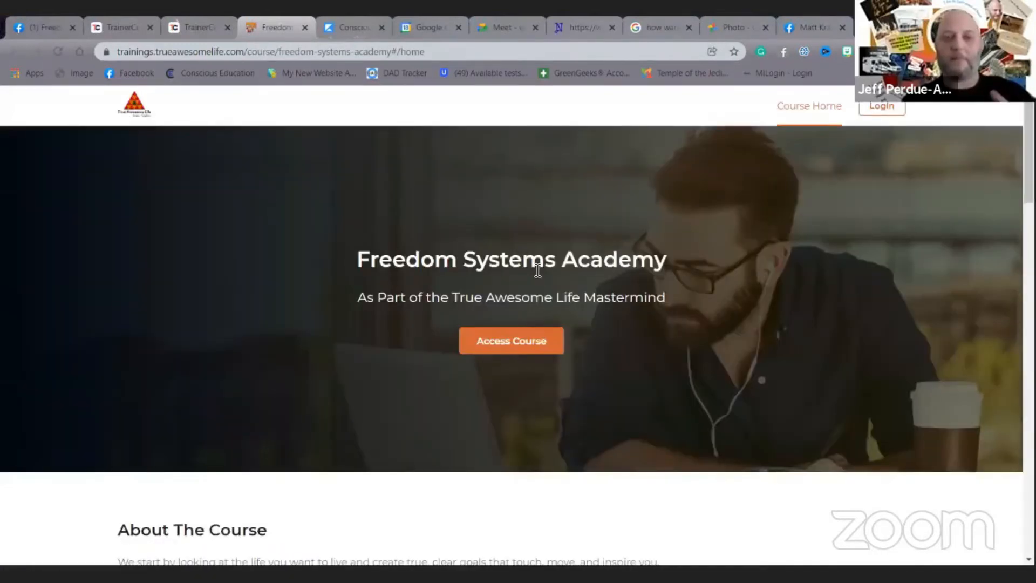
# Step: Review the public course homepage's curriculum and pricing sections by scrolling through them
pyautogui.scroll(-3)
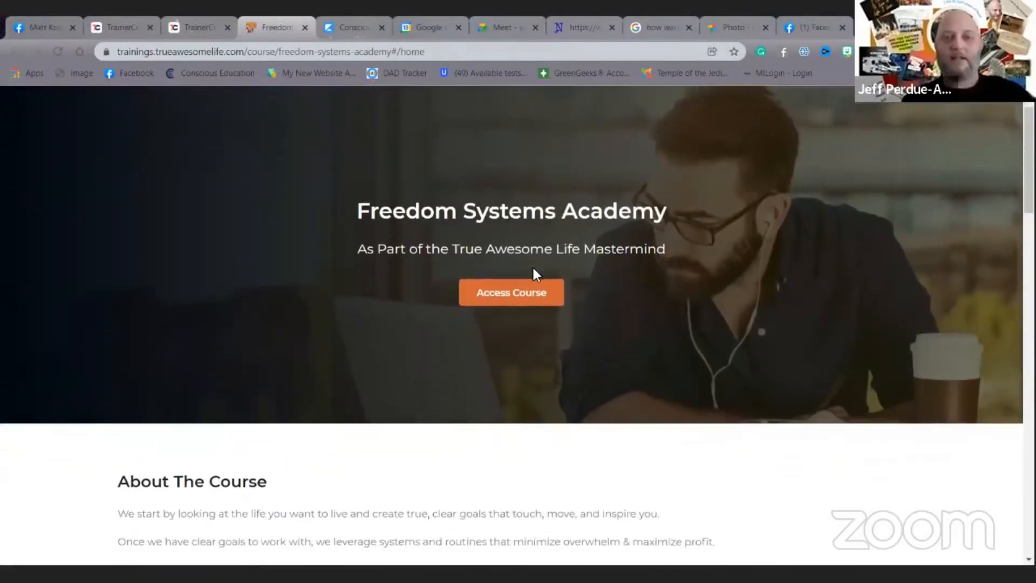
pyautogui.scroll(-3)
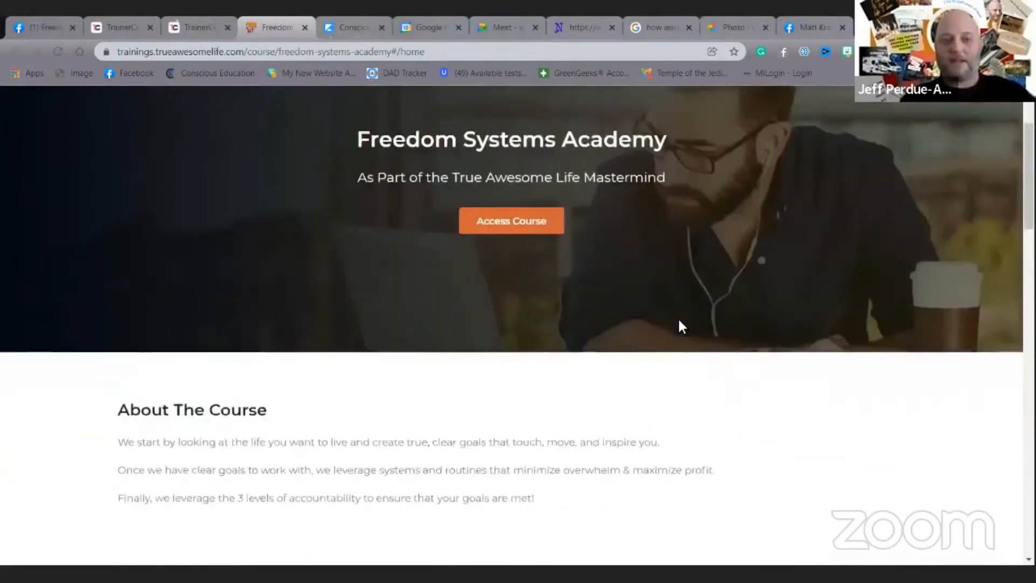
pyautogui.scroll(-3)
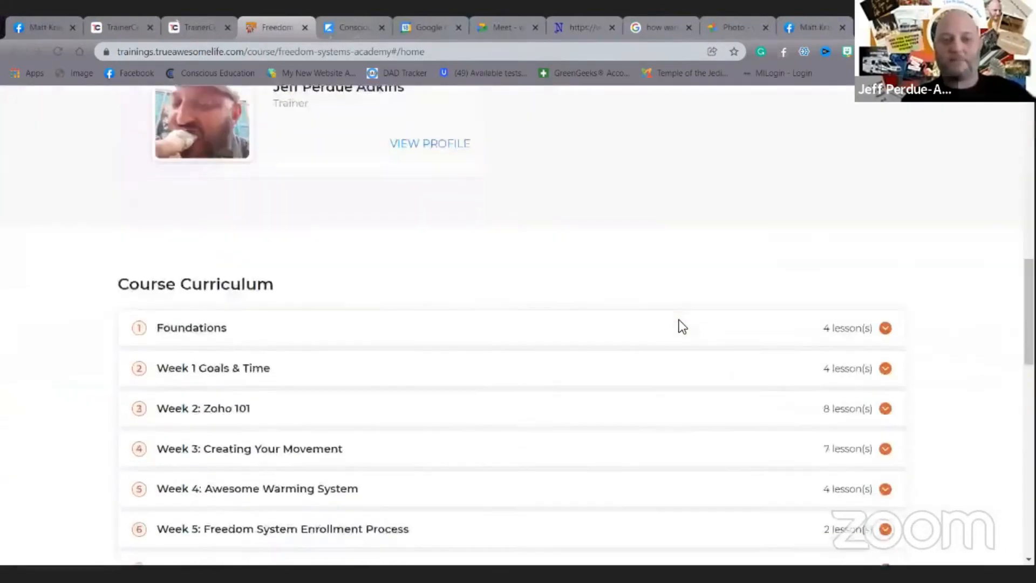
pyautogui.scroll(-3)
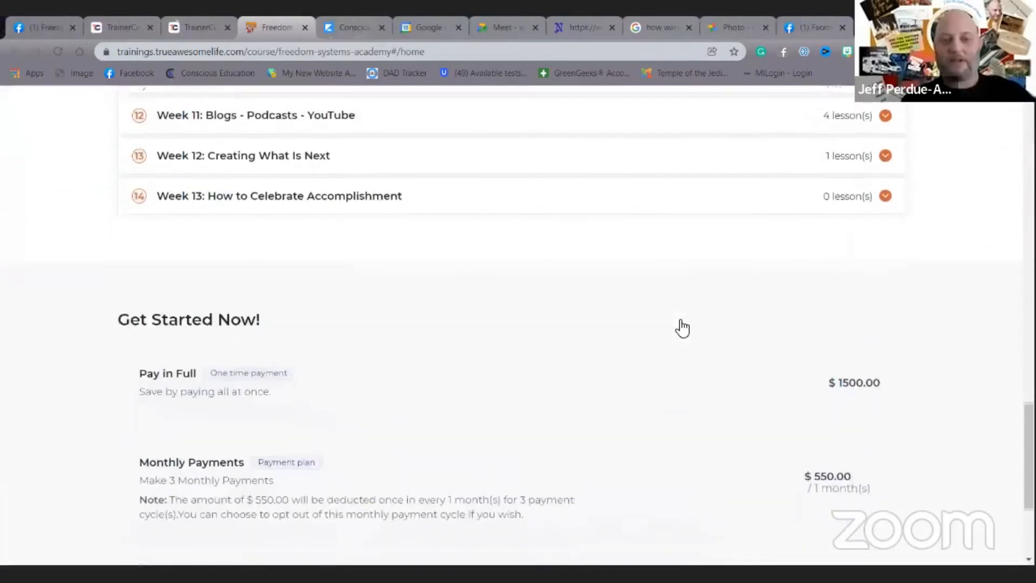
pyautogui.scroll(-3)
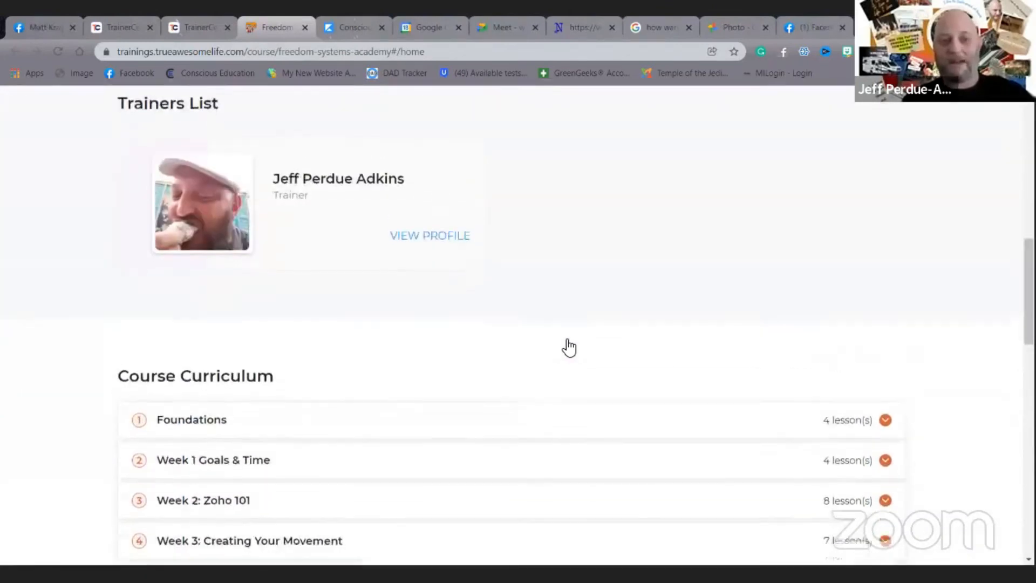
pyautogui.scroll(-3)
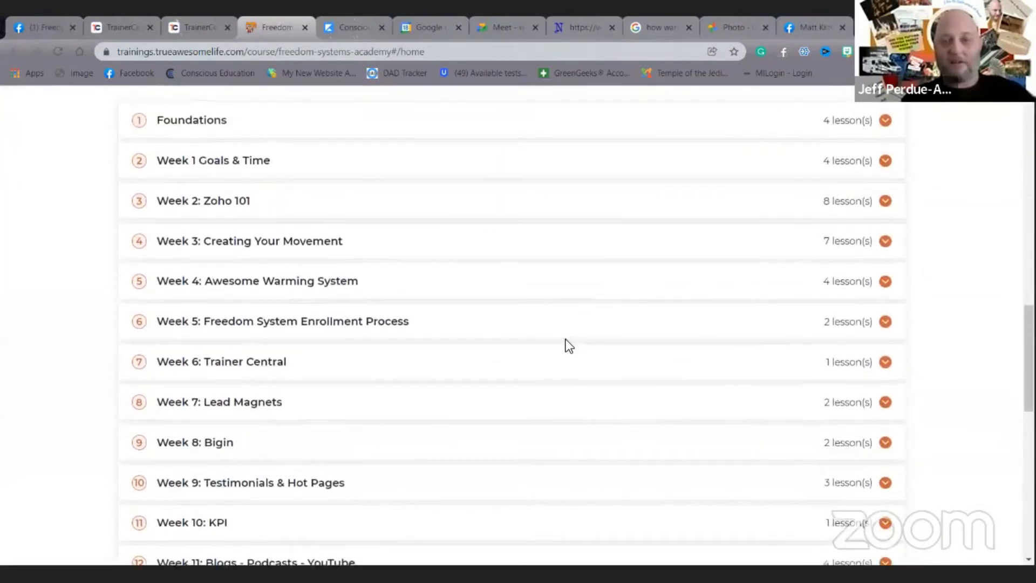
pyautogui.scroll(3)
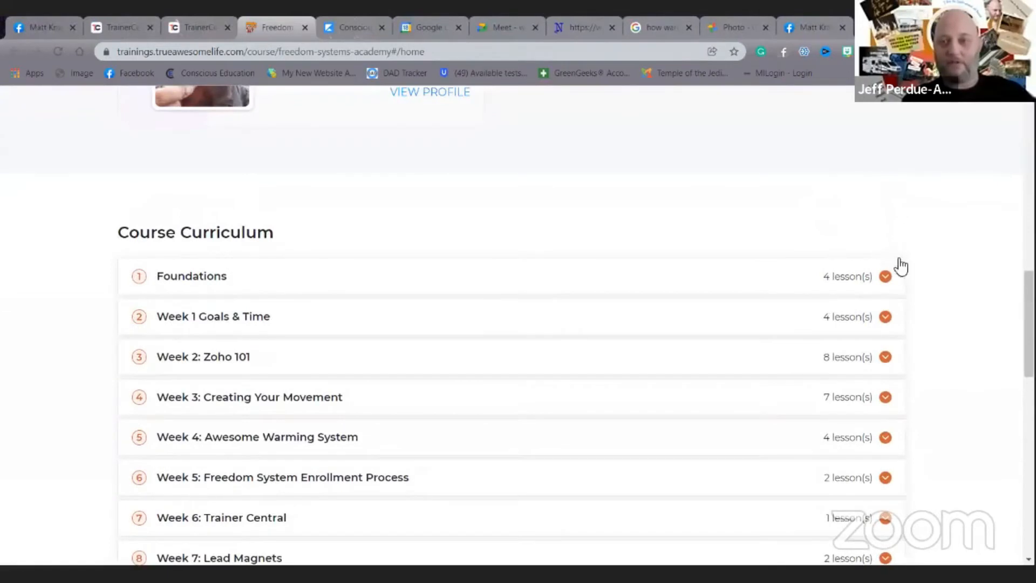
# Step: Expand the Foundations section to list its lessons and review the remaining curriculum
pyautogui.click(885, 276)
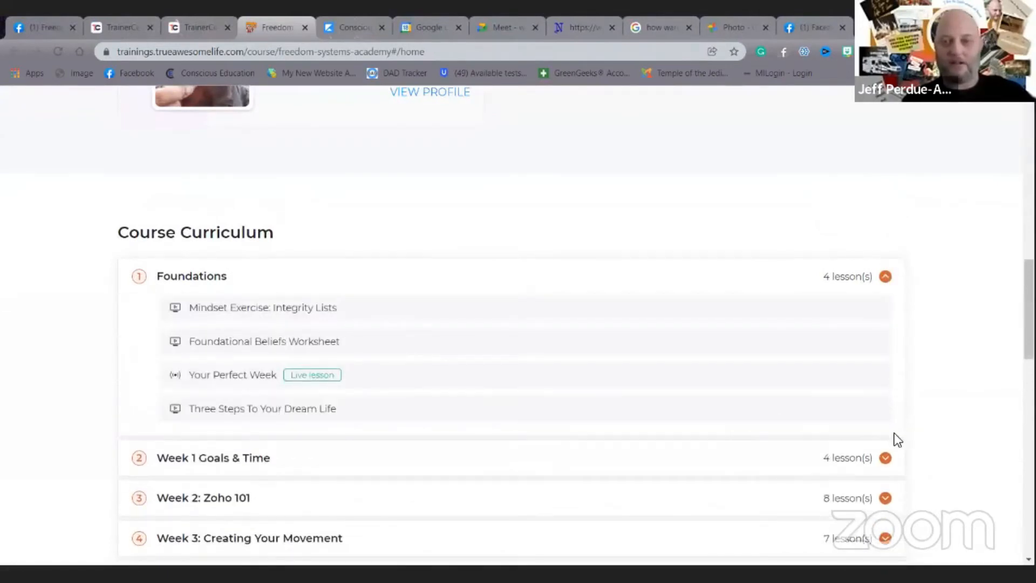
pyautogui.scroll(-3)
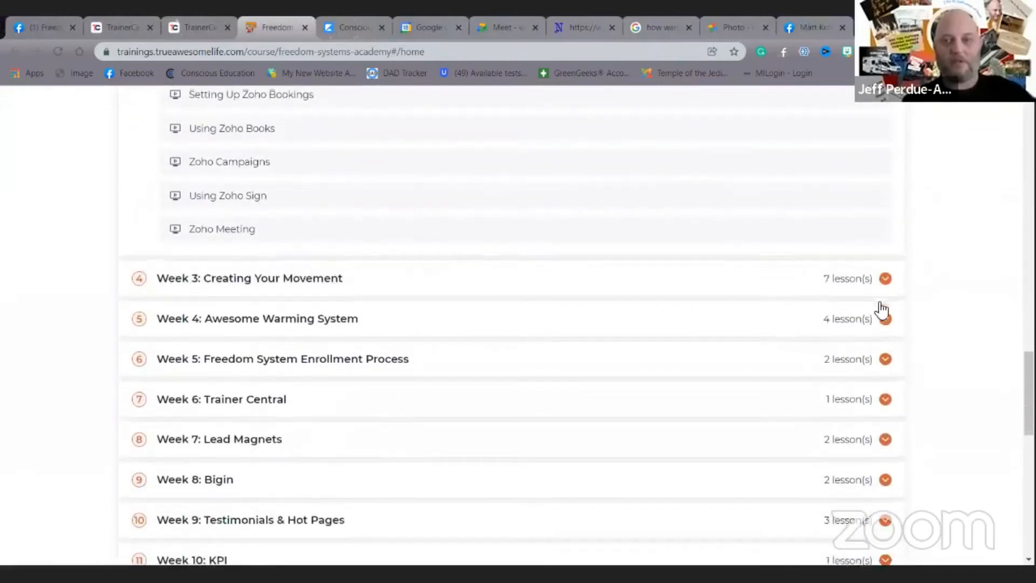
pyautogui.scroll(-3)
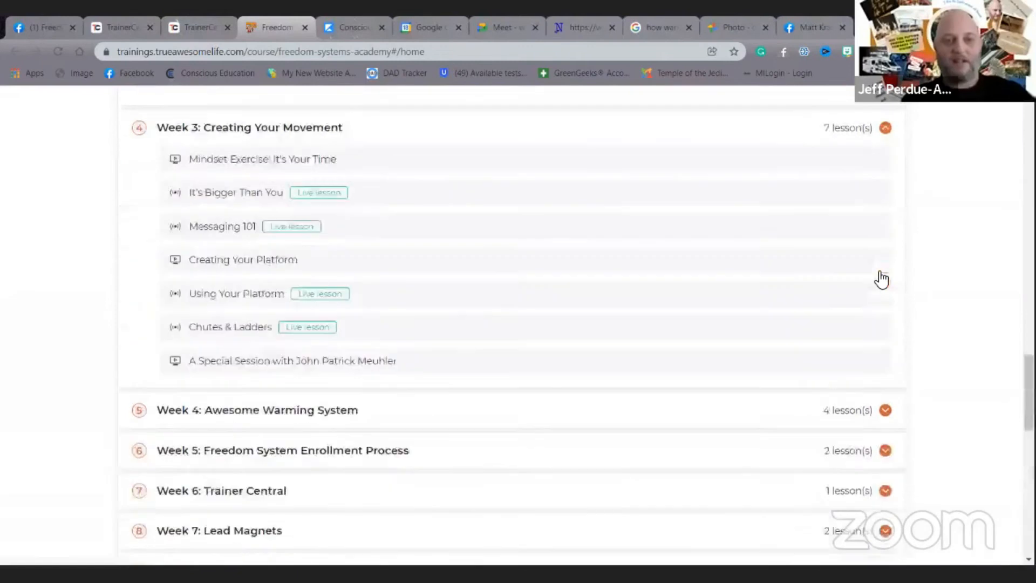
pyautogui.scroll(3)
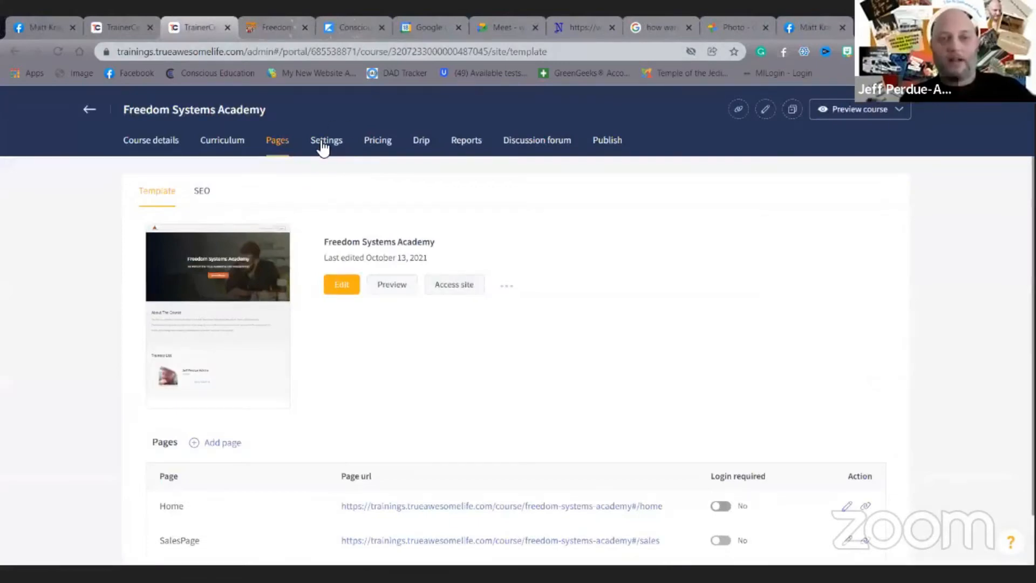
# Step: Review the course Settings: compliance, access, certificate and review options
pyautogui.click(326, 139)
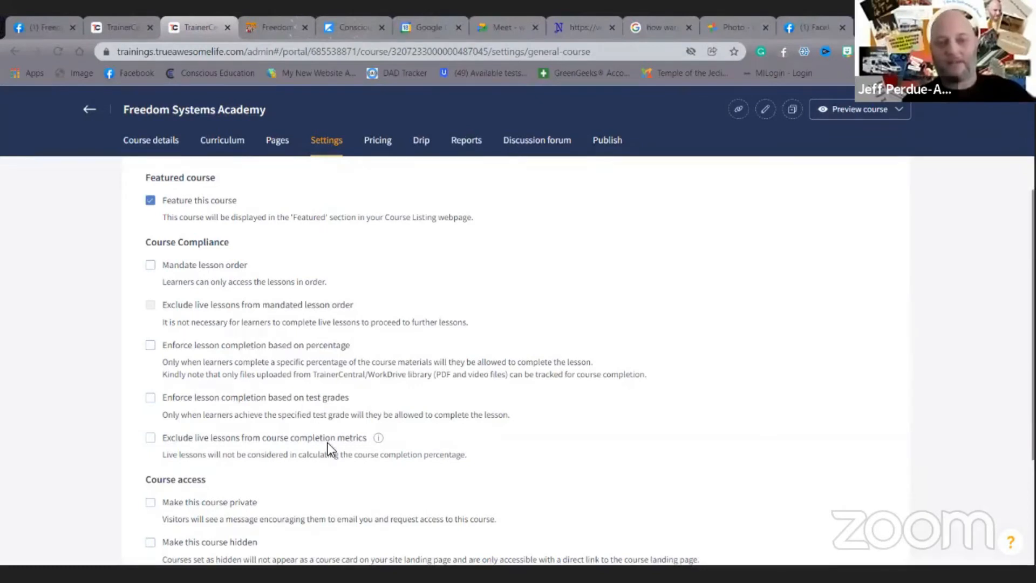
pyautogui.scroll(-3)
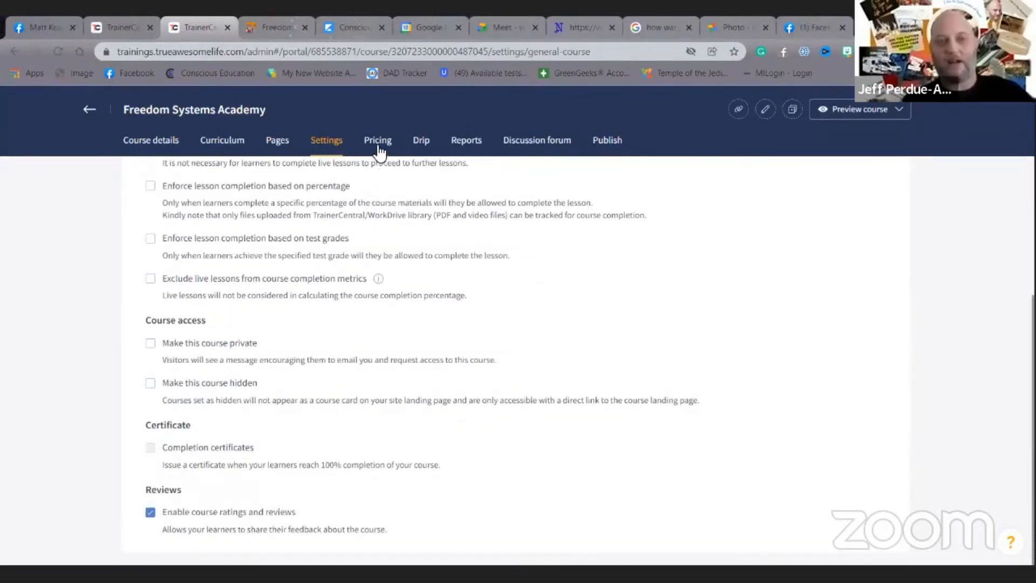
# Step: Review the Free, Pay in Full, Monthly and Weekly pricing plans, then show the empty Drip schedule
pyautogui.click(377, 140)
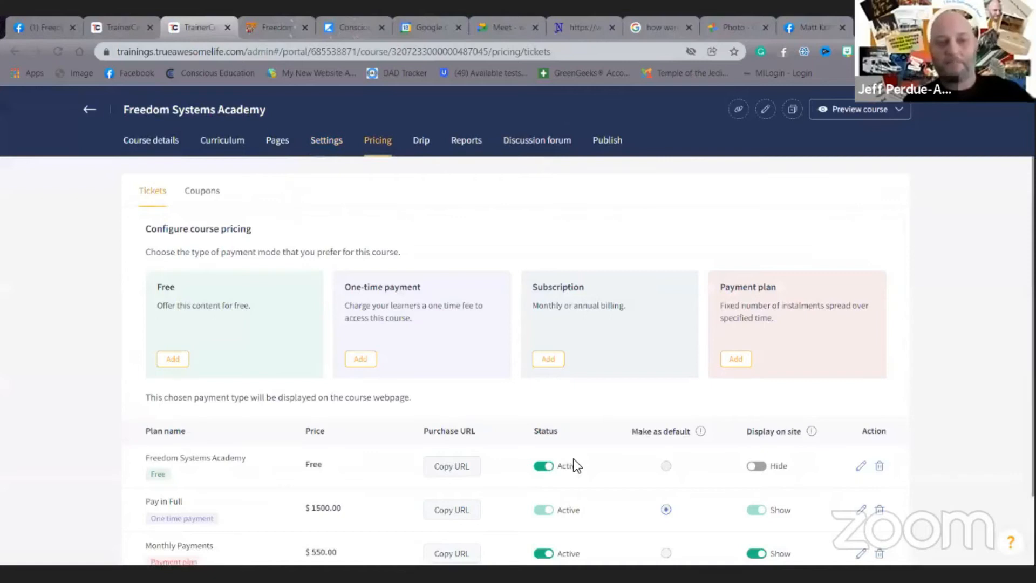
pyautogui.scroll(-3)
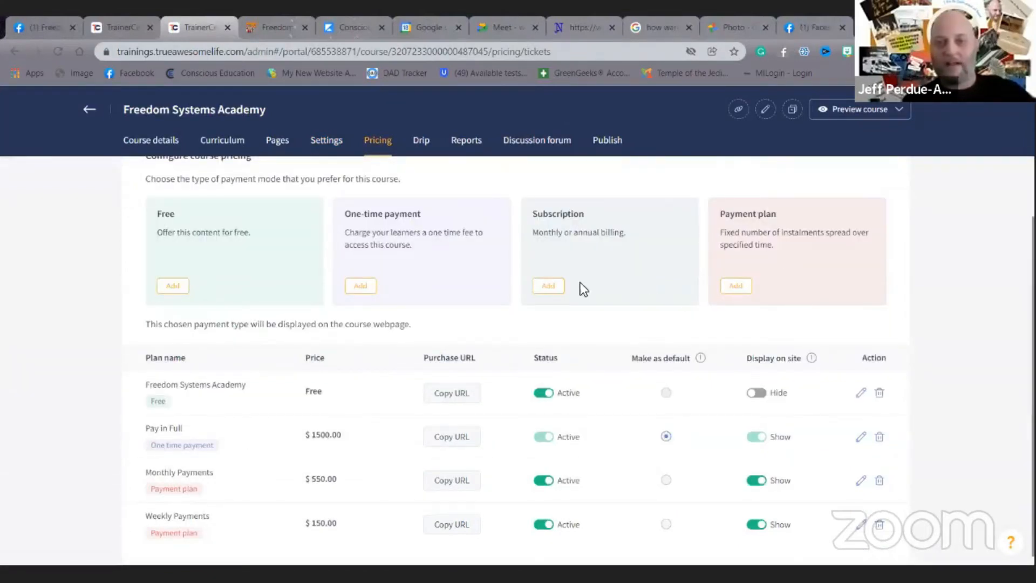
pyautogui.click(421, 139)
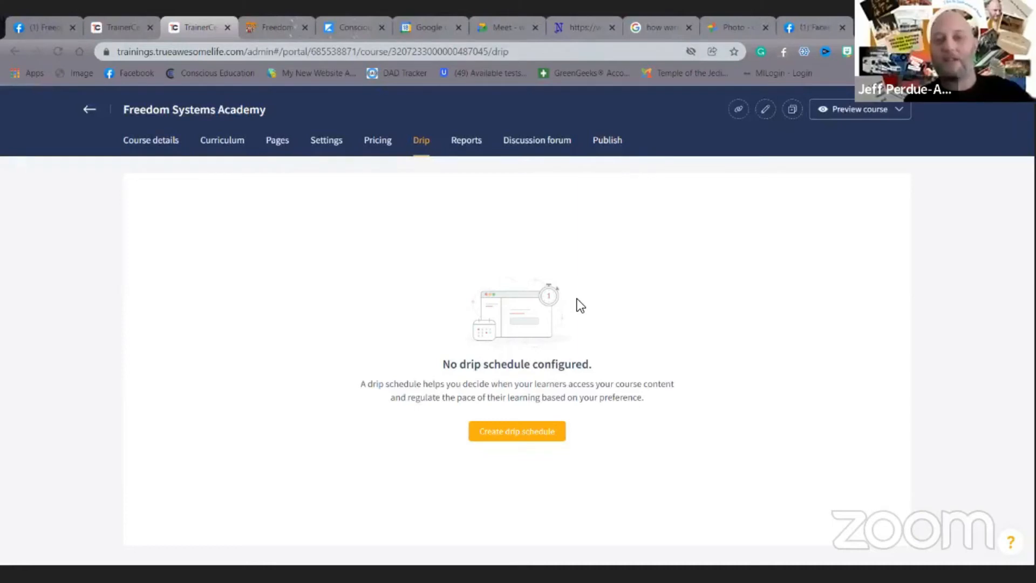
pyautogui.moveTo(495, 185)
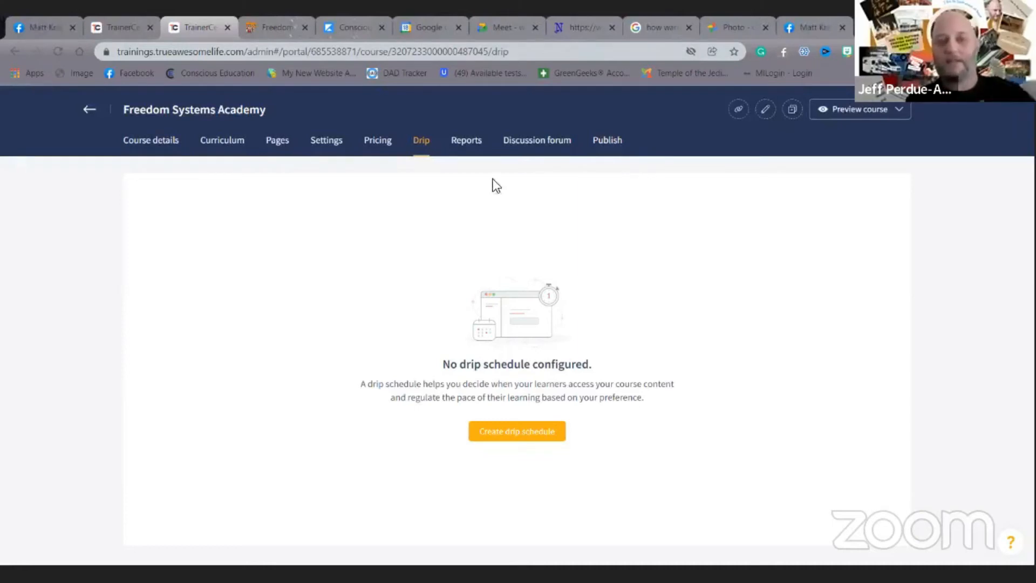
# Step: Review the Learner details, Test report, Reviews and Access requests report pages
pyautogui.click(466, 139)
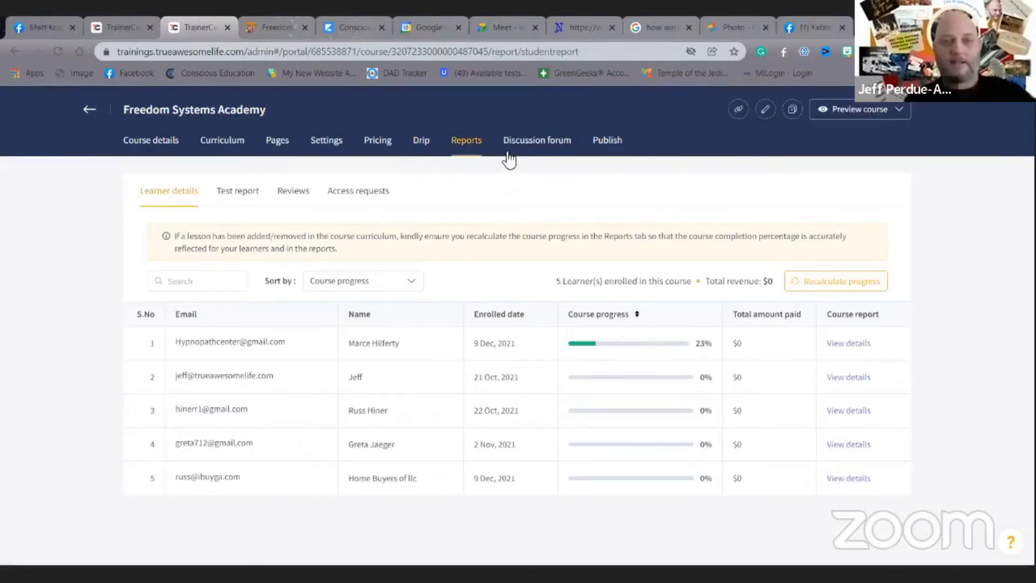
pyautogui.click(536, 139)
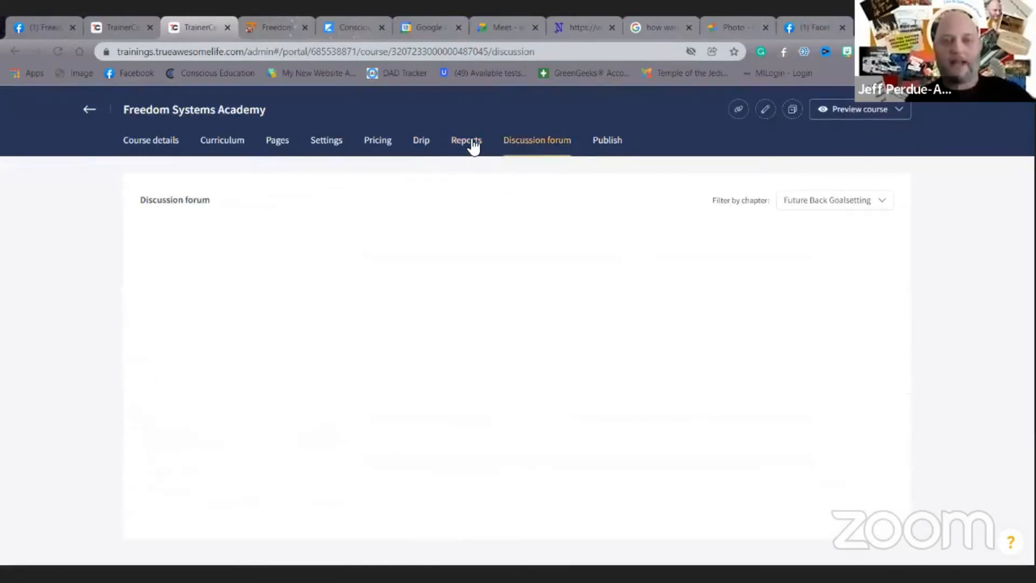
pyautogui.click(466, 139)
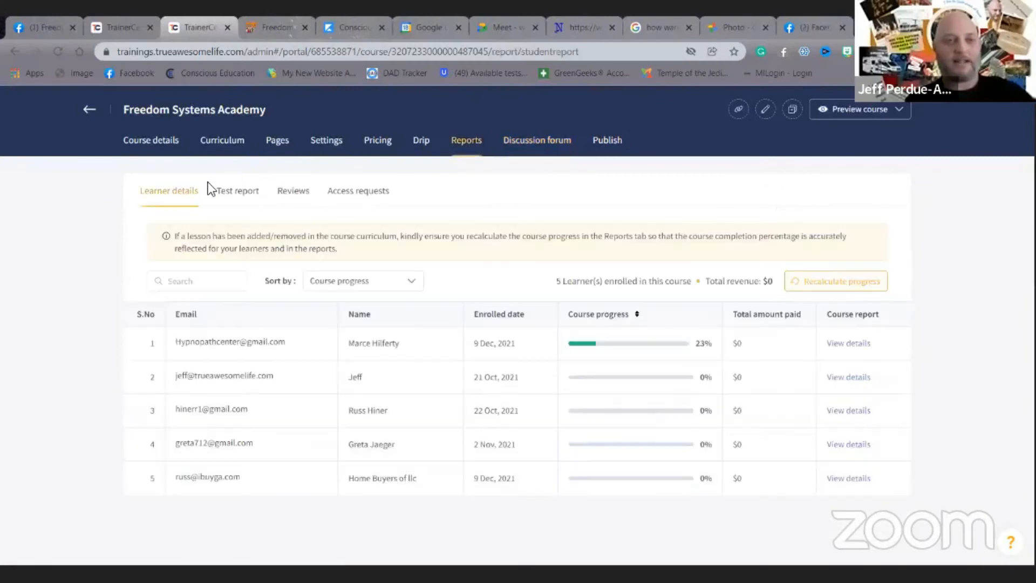
pyautogui.click(238, 191)
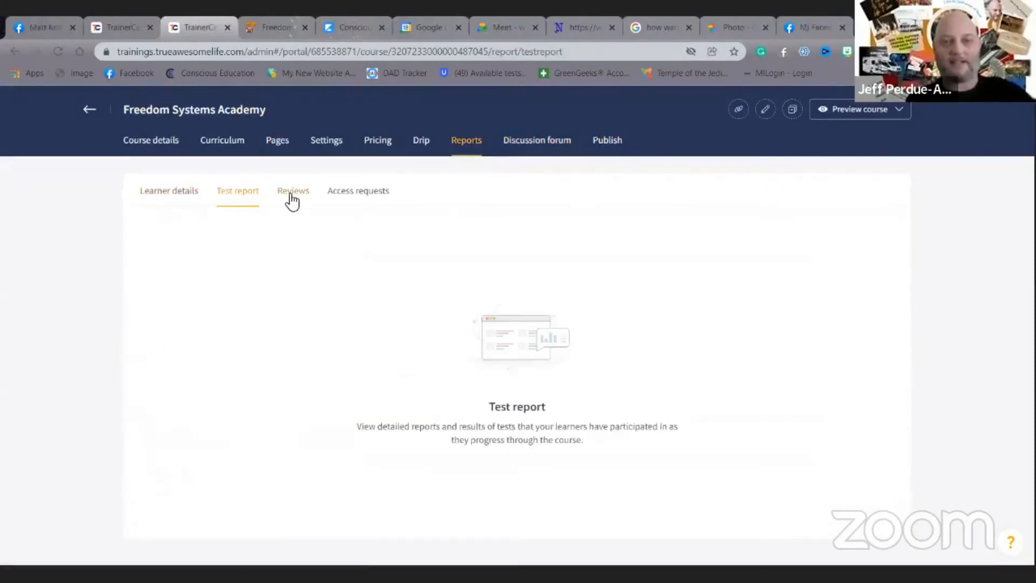
pyautogui.click(293, 191)
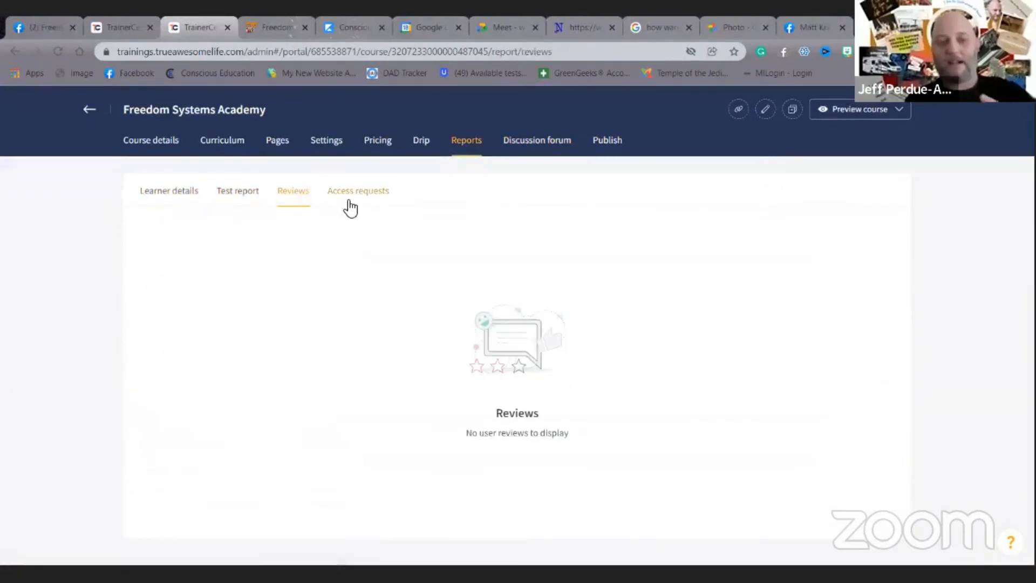
pyautogui.click(359, 191)
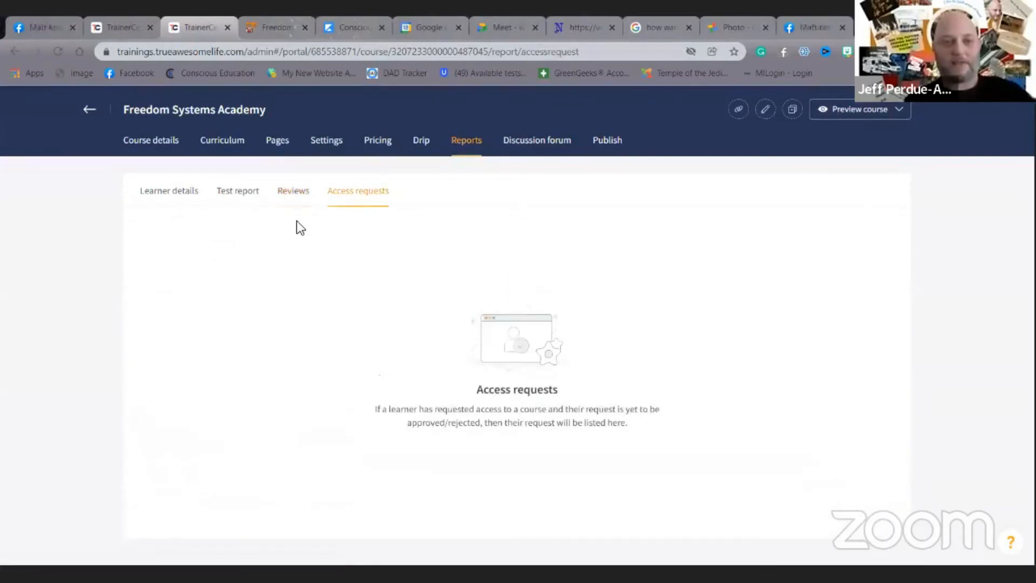
# Step: Show the course's Discussion forum, which has no conversations
pyautogui.click(536, 140)
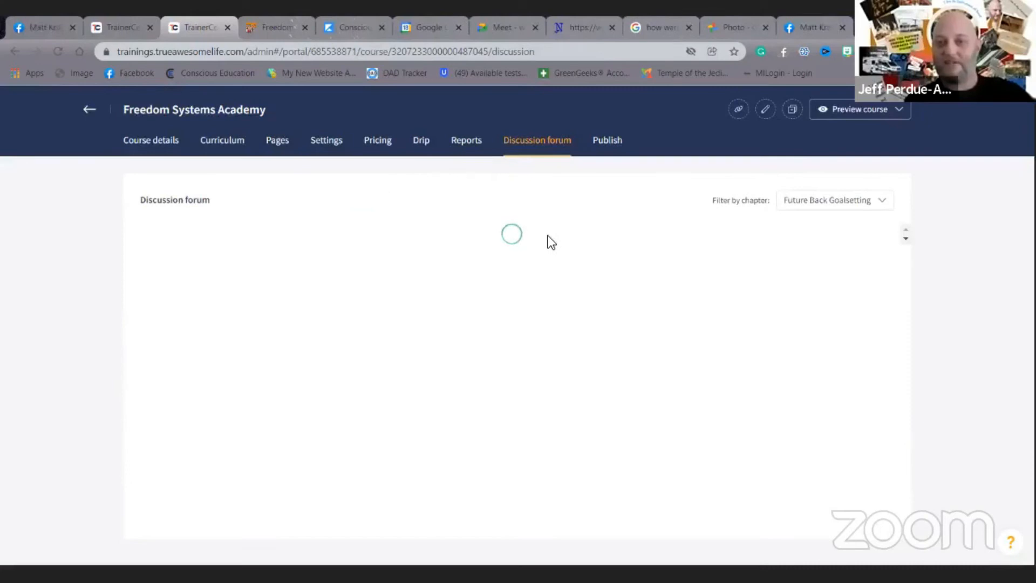
pyautogui.click(834, 200)
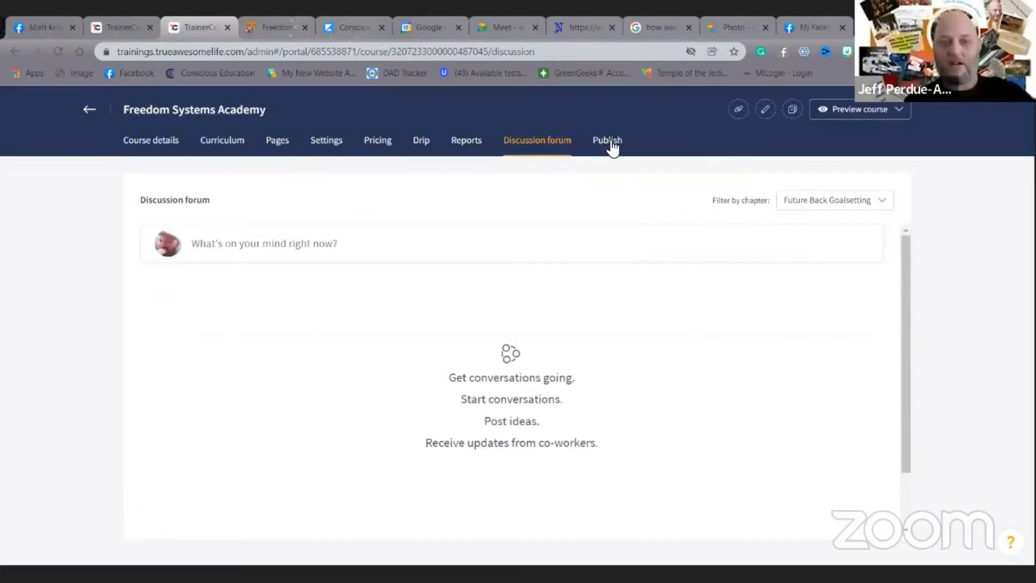
# Step: Confirm the course is live on the Publish page, then go to the Zoho One dashboard
pyautogui.click(605, 139)
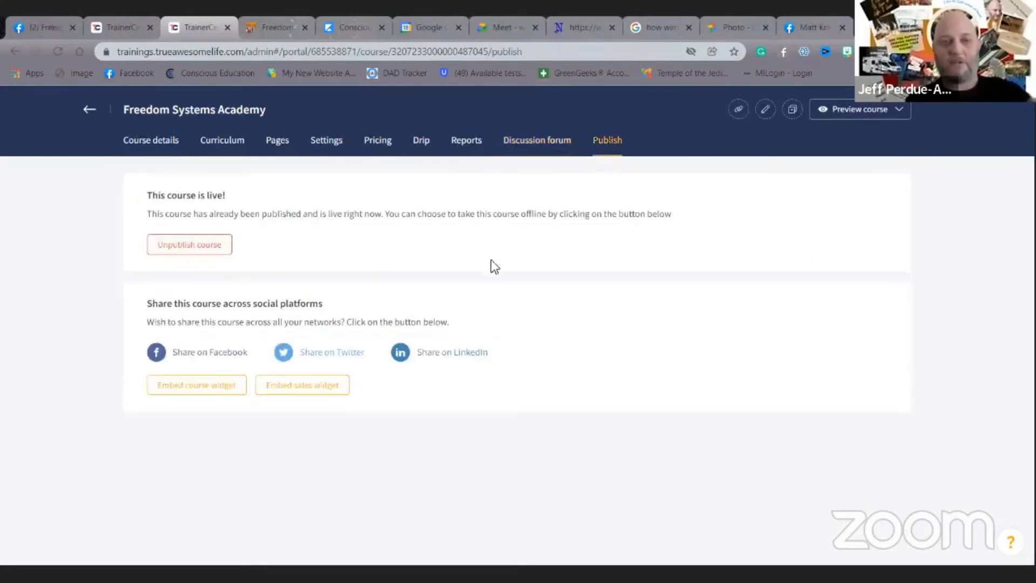
pyautogui.moveTo(625, 341)
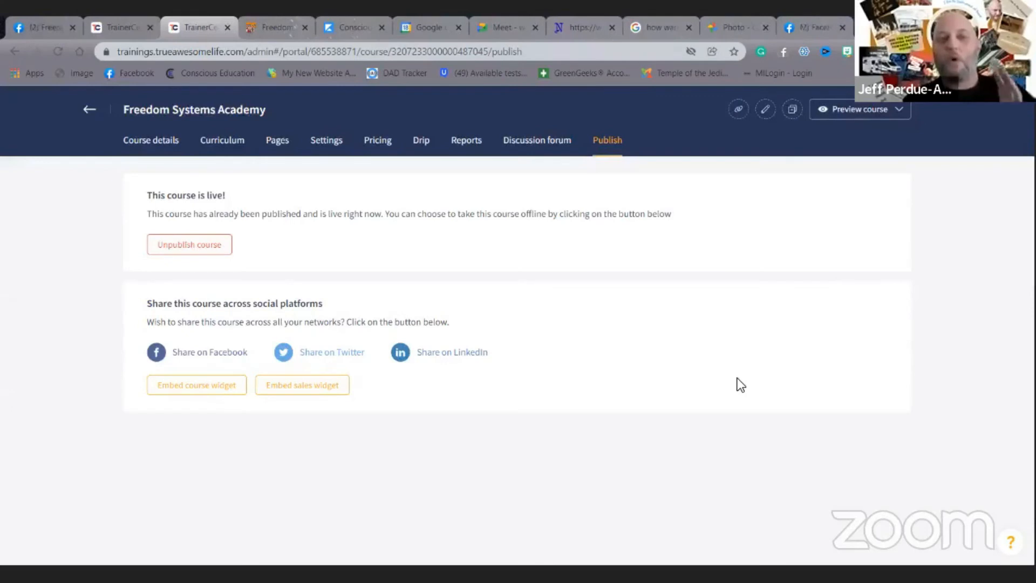
pyautogui.click(330, 52)
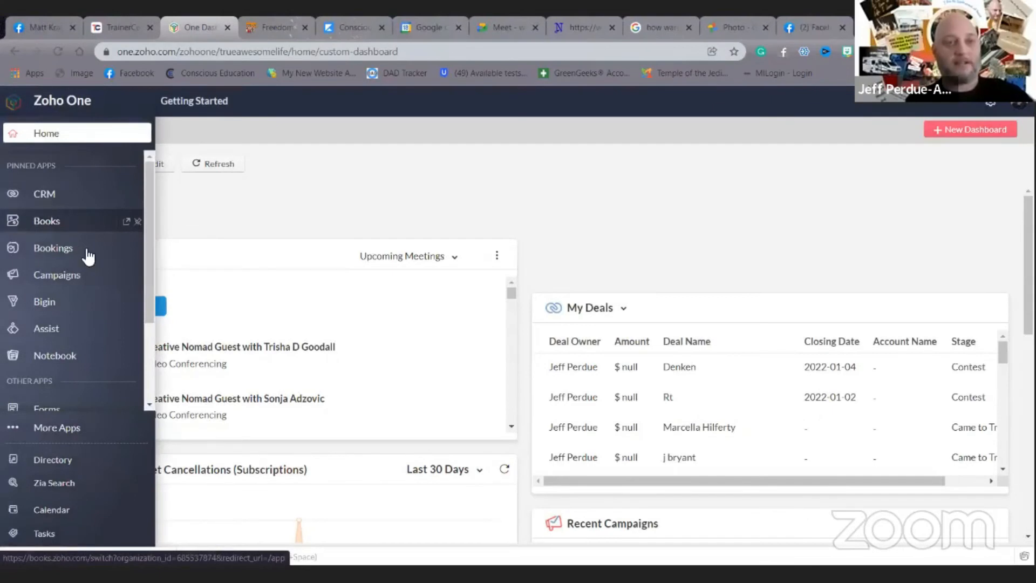
pyautogui.moveTo(96, 305)
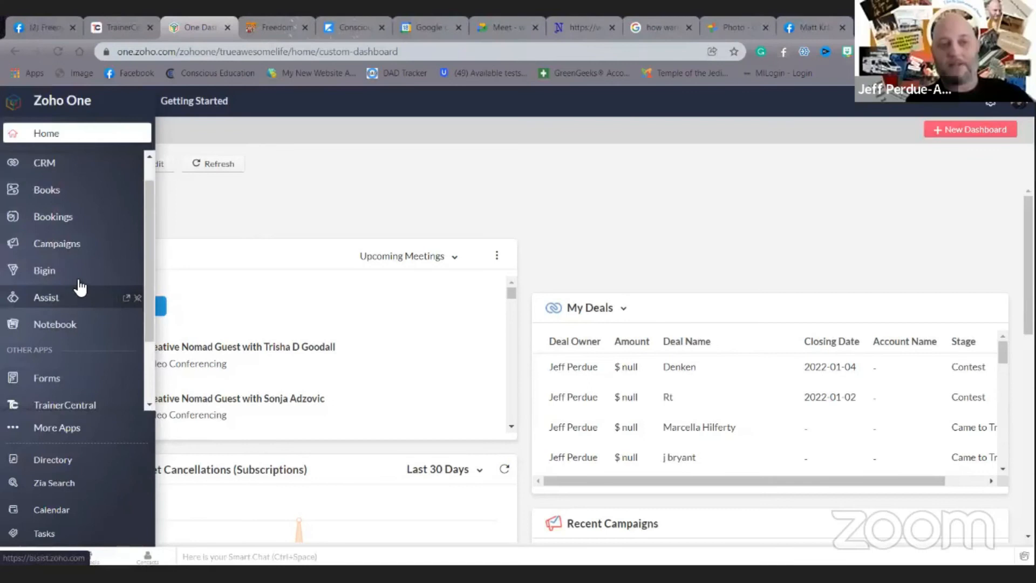
pyautogui.moveTo(79, 303)
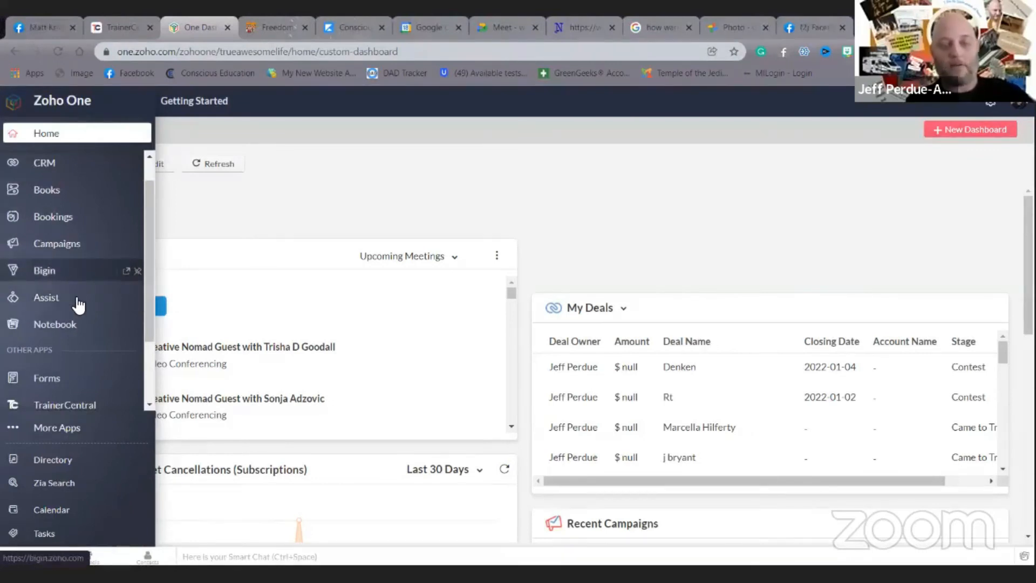
pyautogui.moveTo(79, 311)
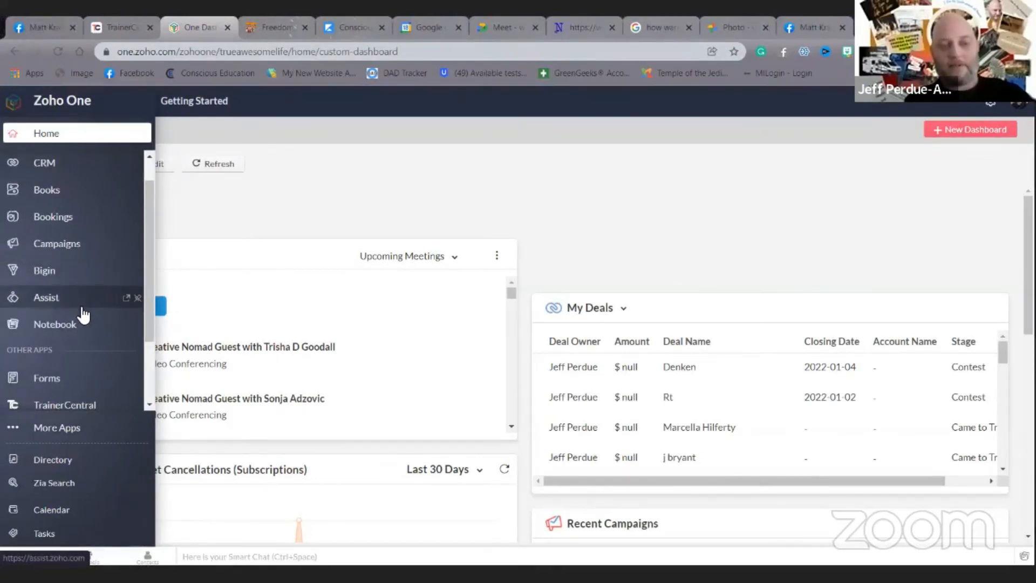
# Step: Scroll the Zoho One app list from pinned CRM, Books, Bigin and Assist down to TrainerCentral, Forms and Subscriptions
pyautogui.scroll(-3)
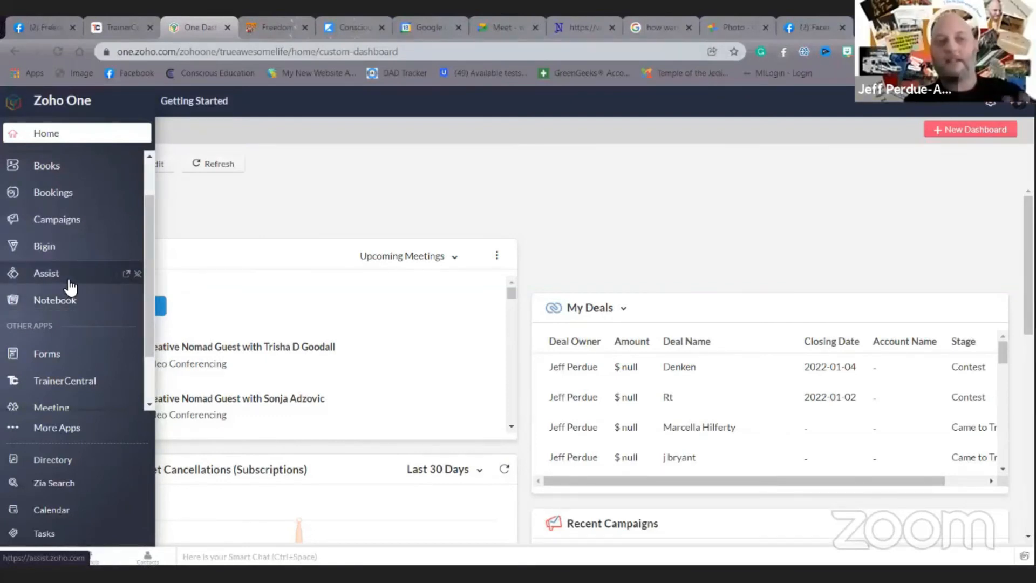
pyautogui.moveTo(79, 300)
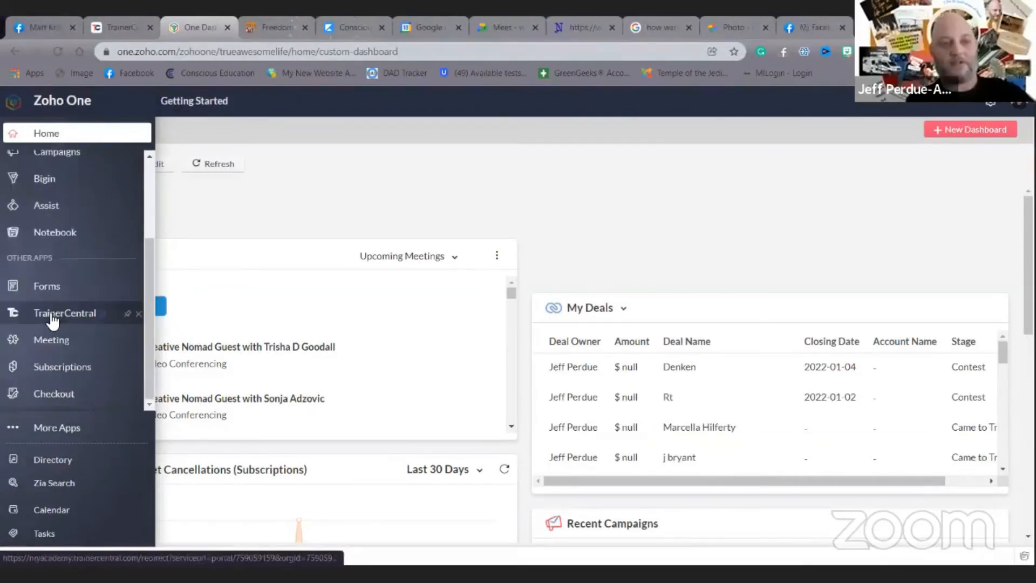
pyautogui.moveTo(46, 286)
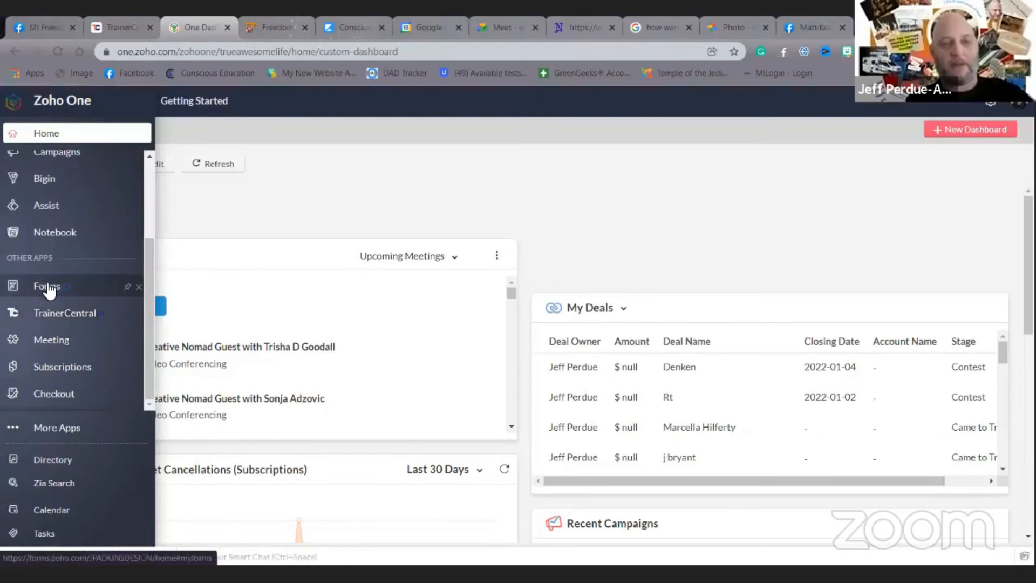
pyautogui.moveTo(62, 366)
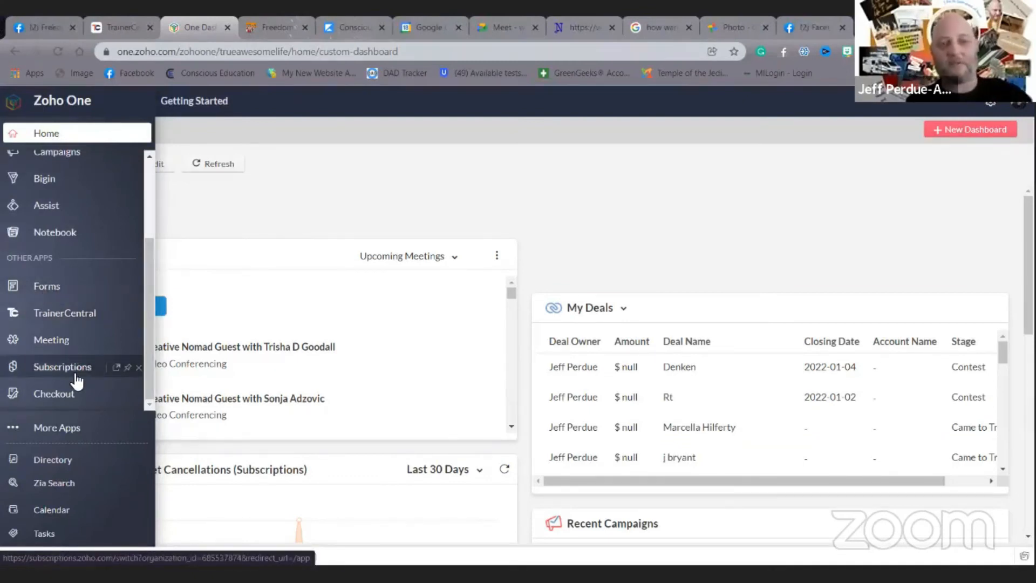
pyautogui.moveTo(54, 394)
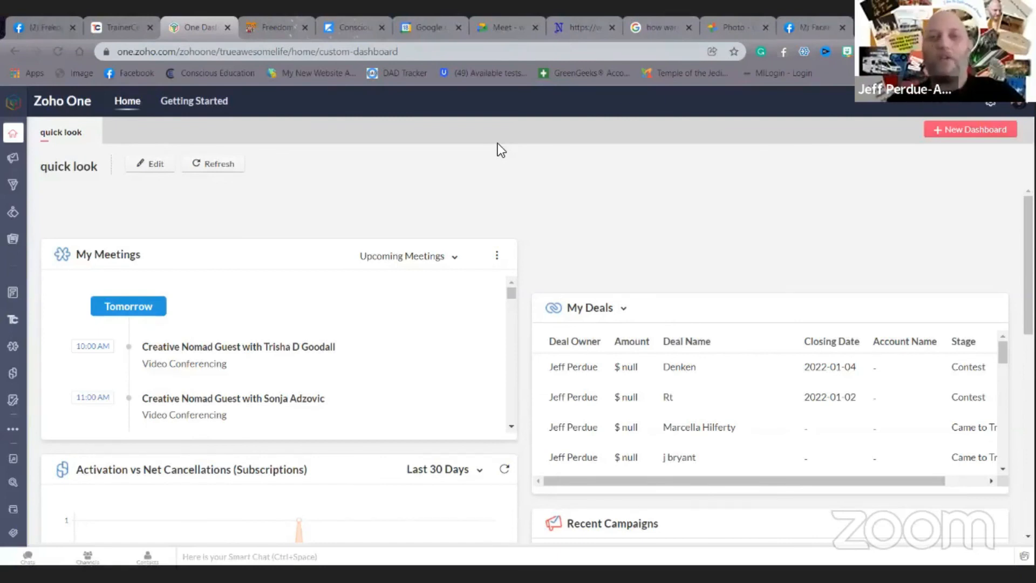
pyautogui.moveTo(633, 323)
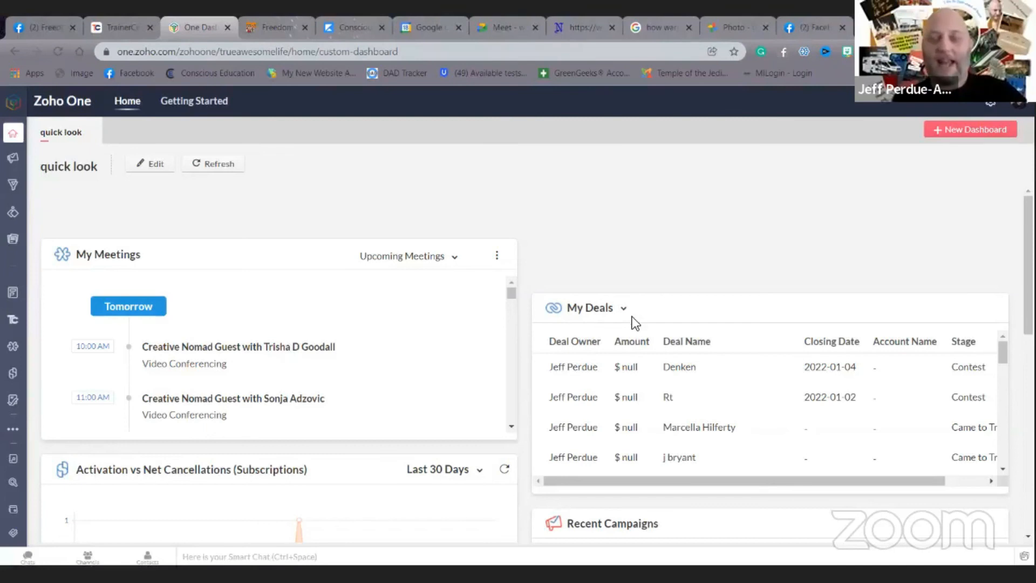